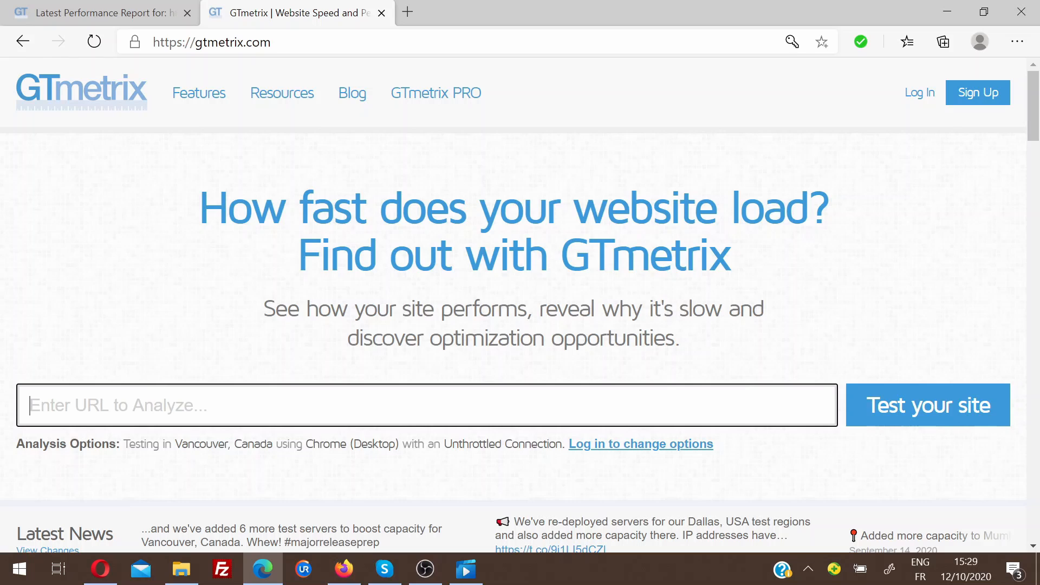
{"action": "type", "text": "https://oneclickassociate.a2hosted.com/"}
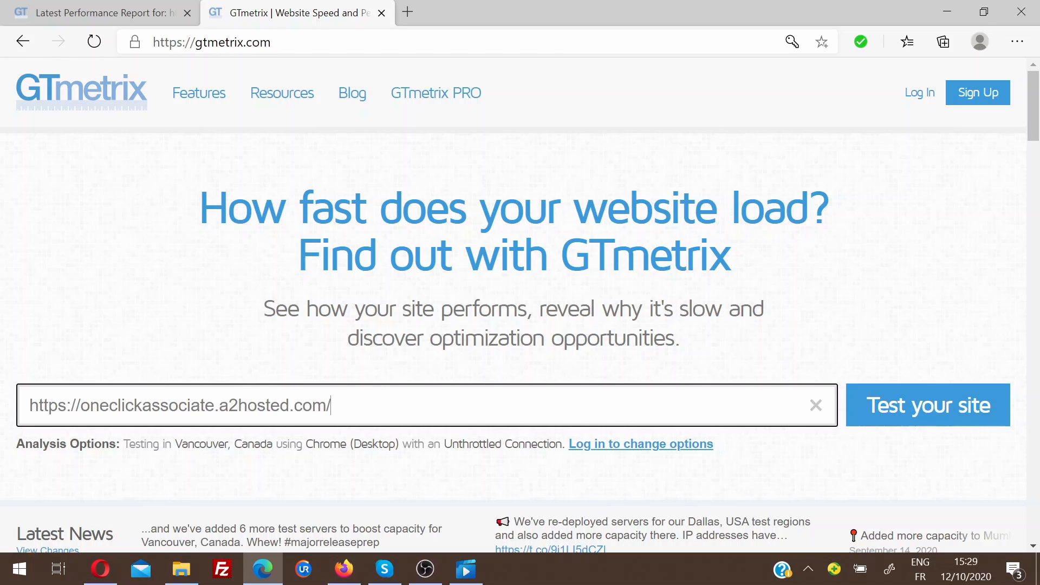
{"action": "mouse_move", "coordinate": [928, 418]}
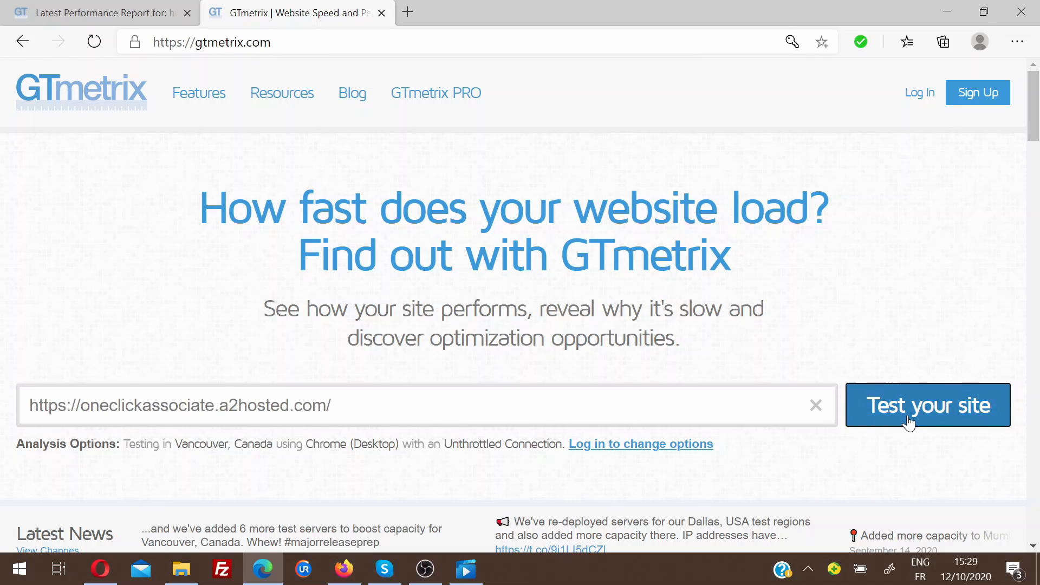
{"action": "left_click", "coordinate": [927, 405]}
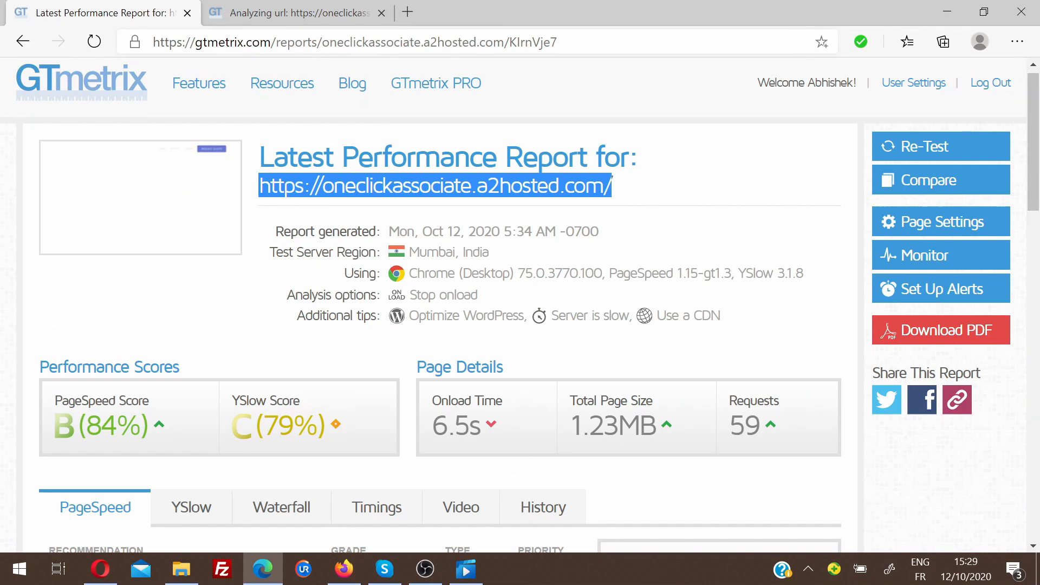
{"action": "left_click", "coordinate": [745, 137]}
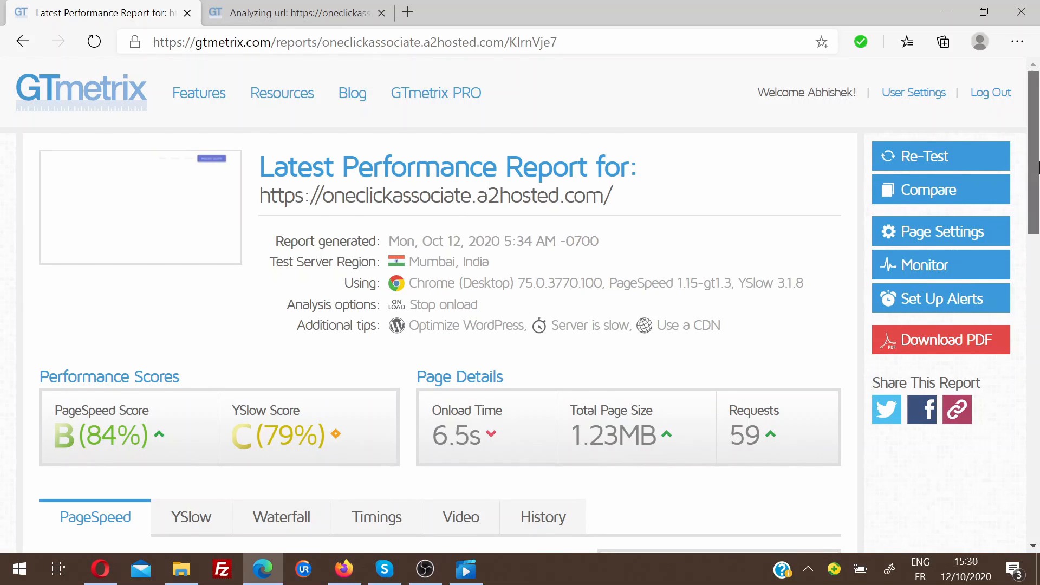
{"action": "scroll", "scroll_direction": "down", "scroll_amount": 3}
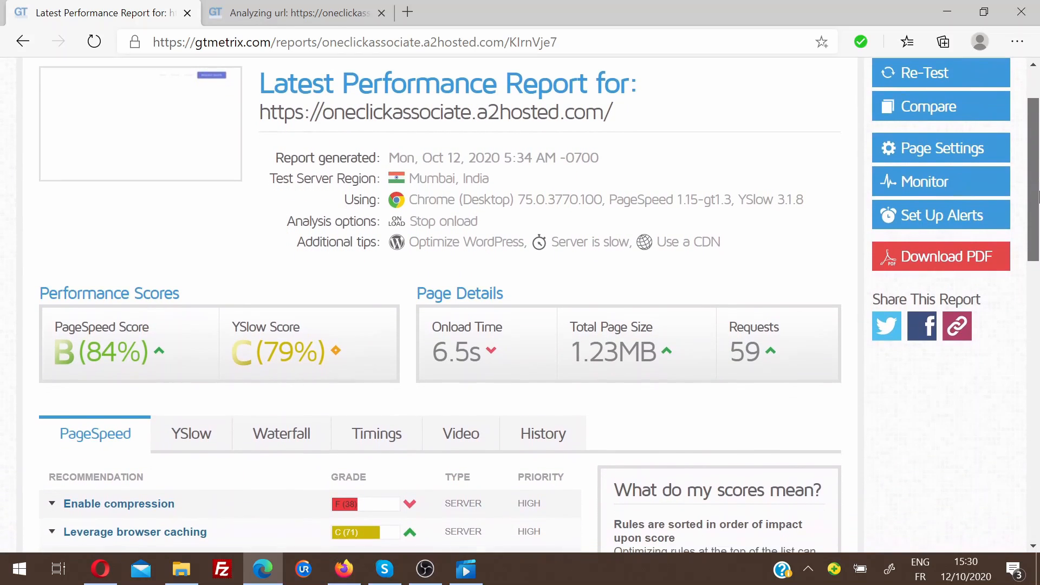
{"action": "scroll", "scroll_direction": "down", "scroll_amount": 3}
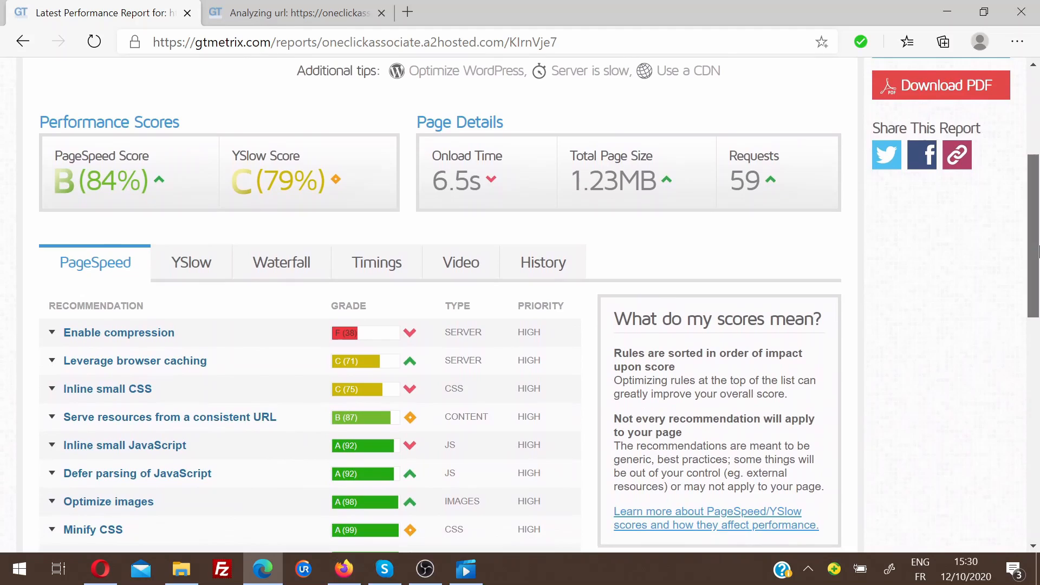
{"action": "scroll", "scroll_direction": "down", "scroll_amount": 3}
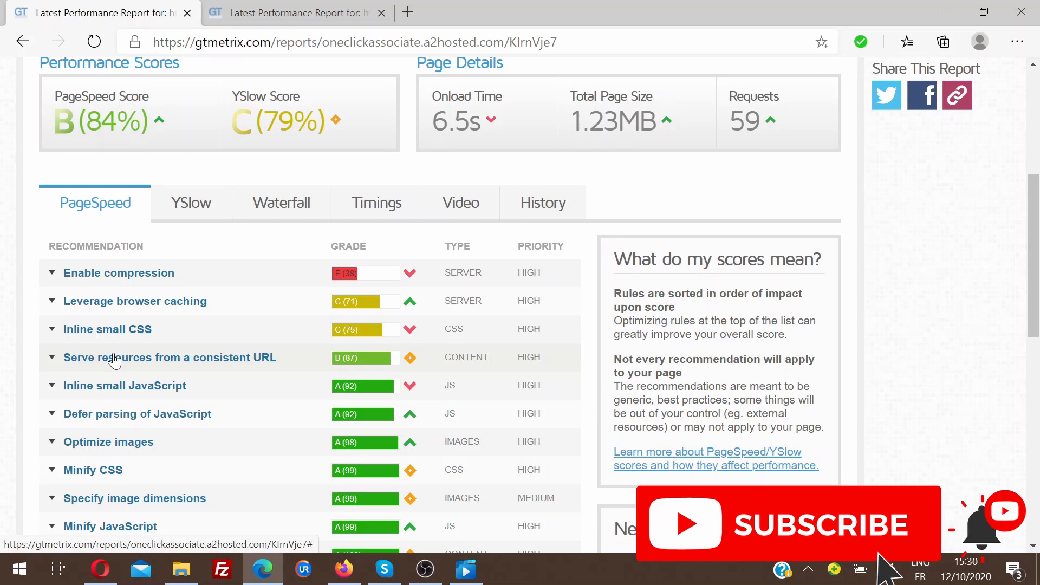
{"action": "mouse_move", "coordinate": [113, 411]}
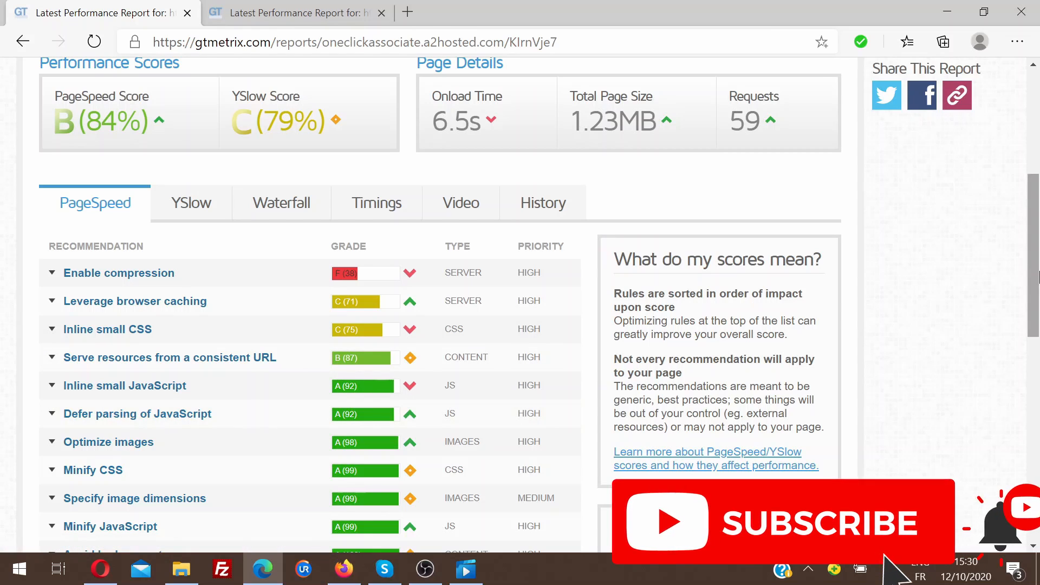
{"action": "scroll", "scroll_direction": "down", "scroll_amount": 3}
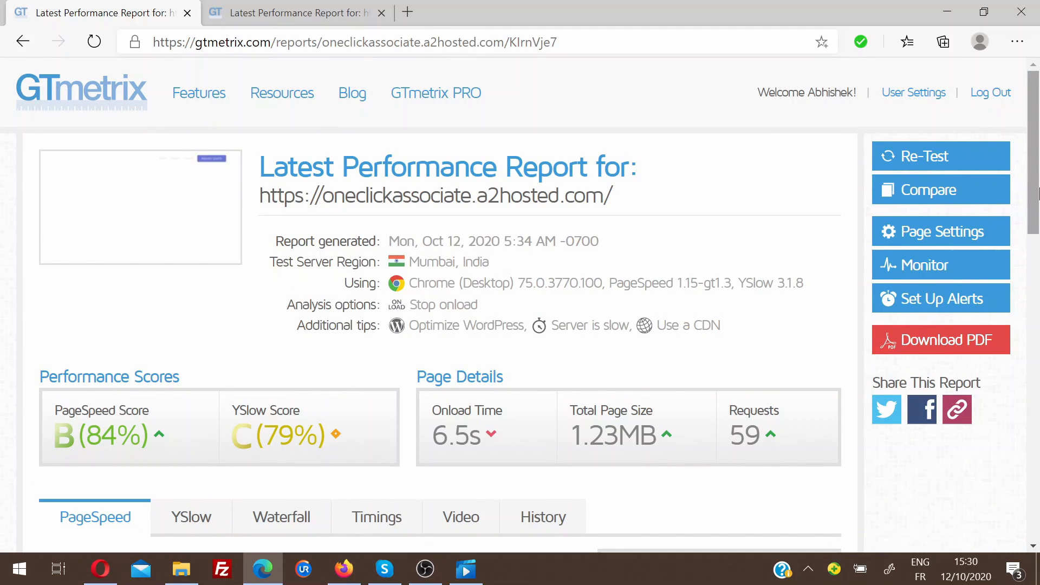
{"action": "scroll", "scroll_direction": "down", "scroll_amount": 3}
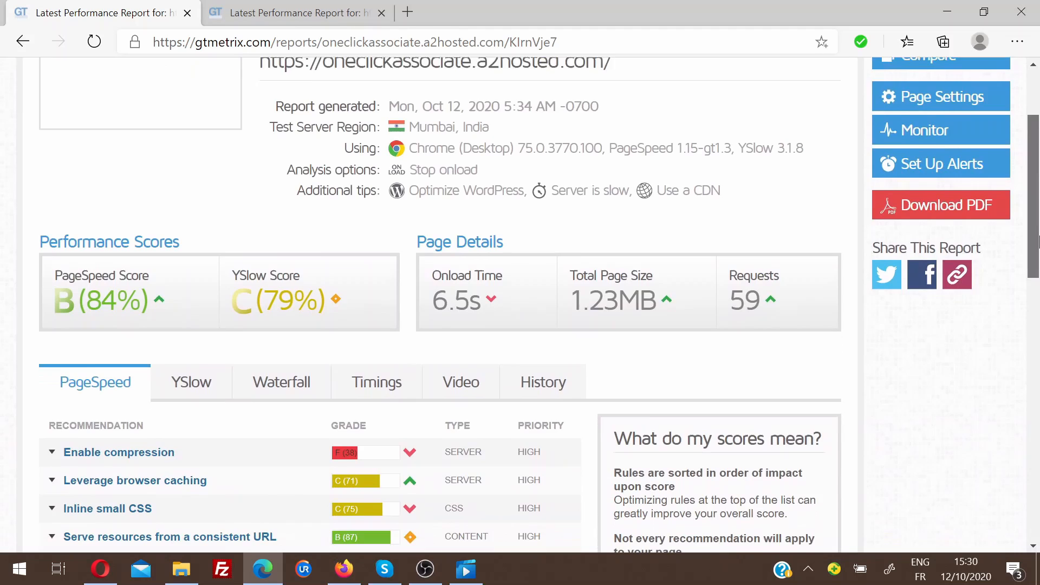
{"action": "scroll", "scroll_direction": "down", "scroll_amount": 3}
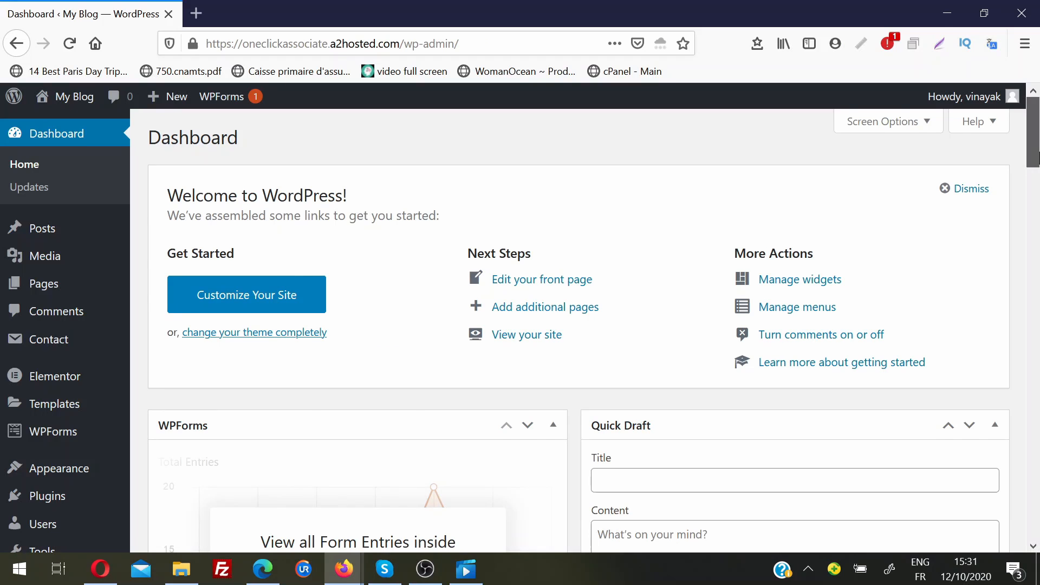
- Search the Add Plugins page for 'wp fastest cache'
{"action": "scroll", "scroll_direction": "down", "scroll_amount": 3}
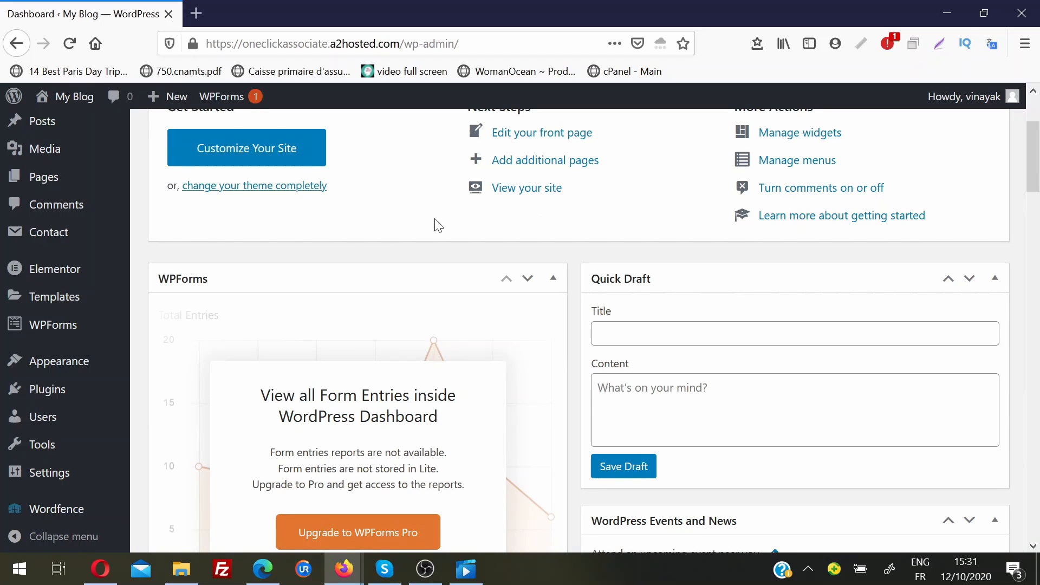
{"action": "mouse_move", "coordinate": [47, 390]}
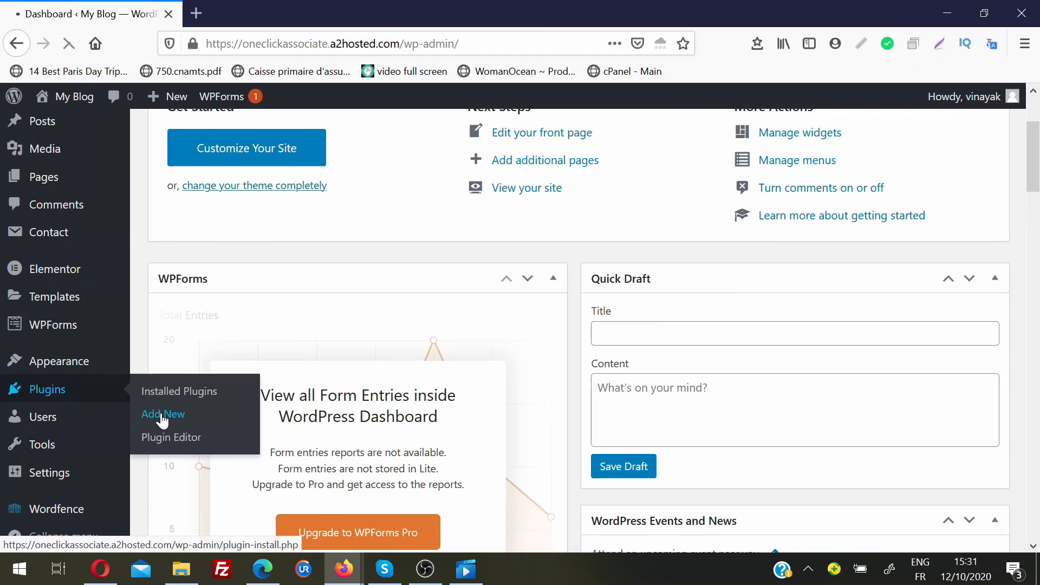
{"action": "left_click", "coordinate": [163, 414]}
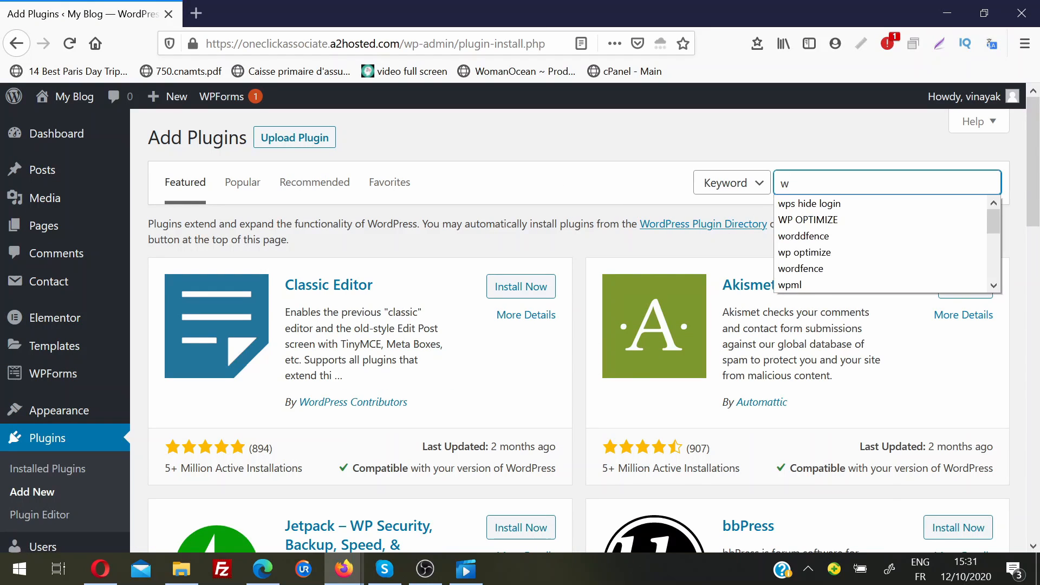
{"action": "type", "text": "p fast"}
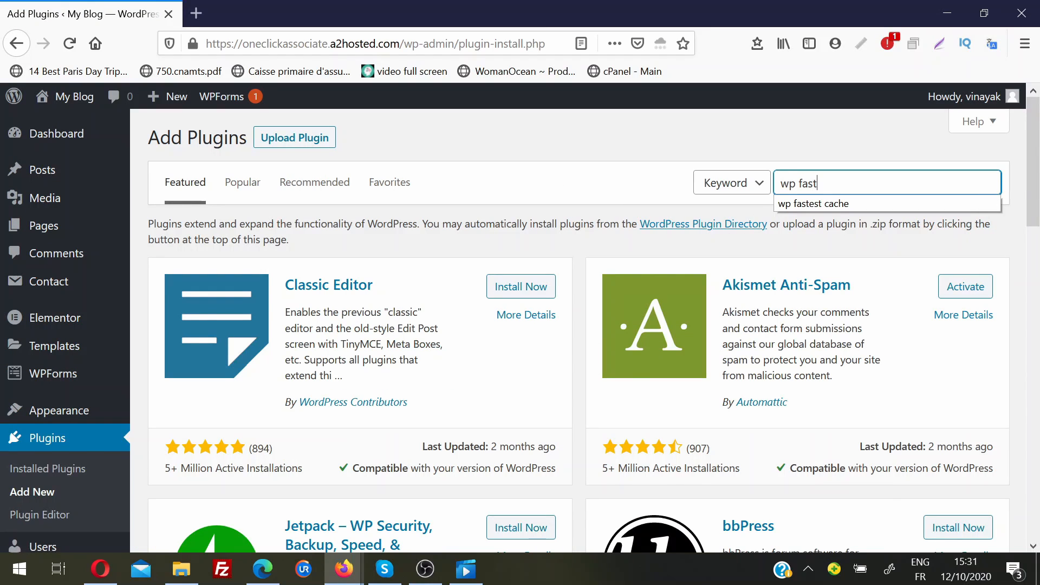
{"action": "left_click", "coordinate": [813, 203]}
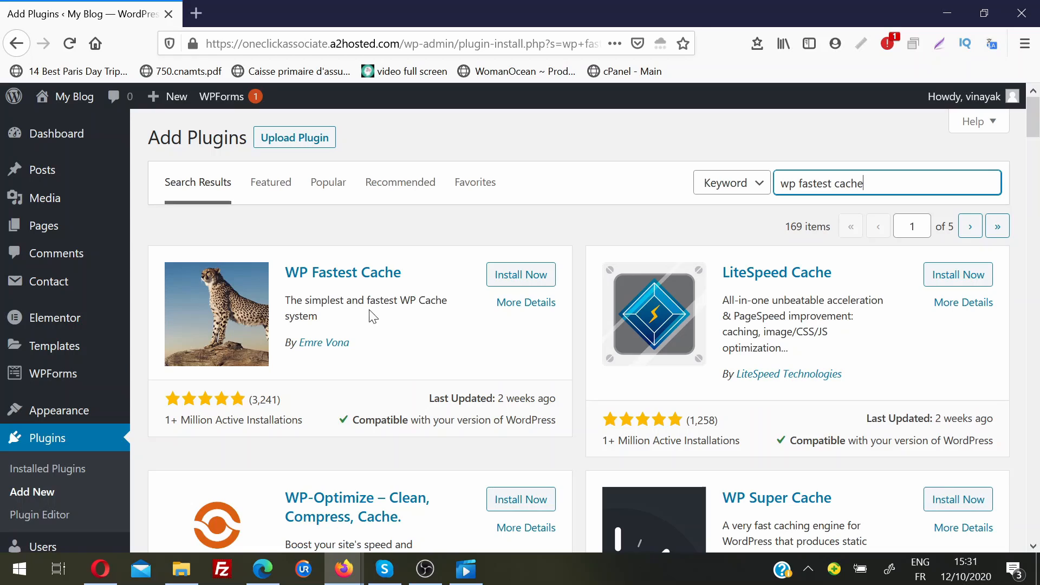
{"action": "mouse_move", "coordinate": [450, 258]}
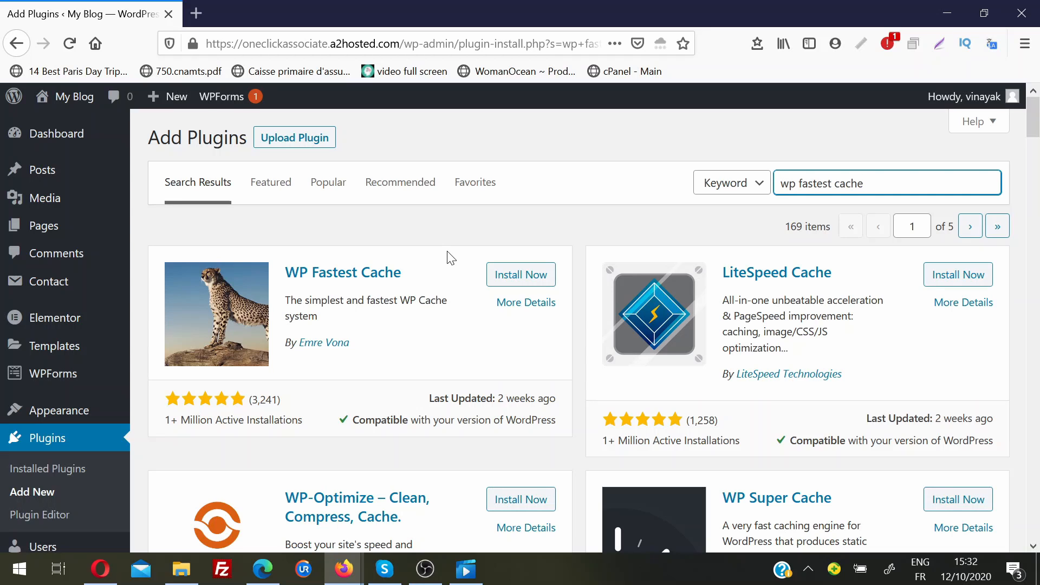
- Install and activate WP Fastest Cache, then open its Options settings page
{"action": "left_click", "coordinate": [520, 274]}
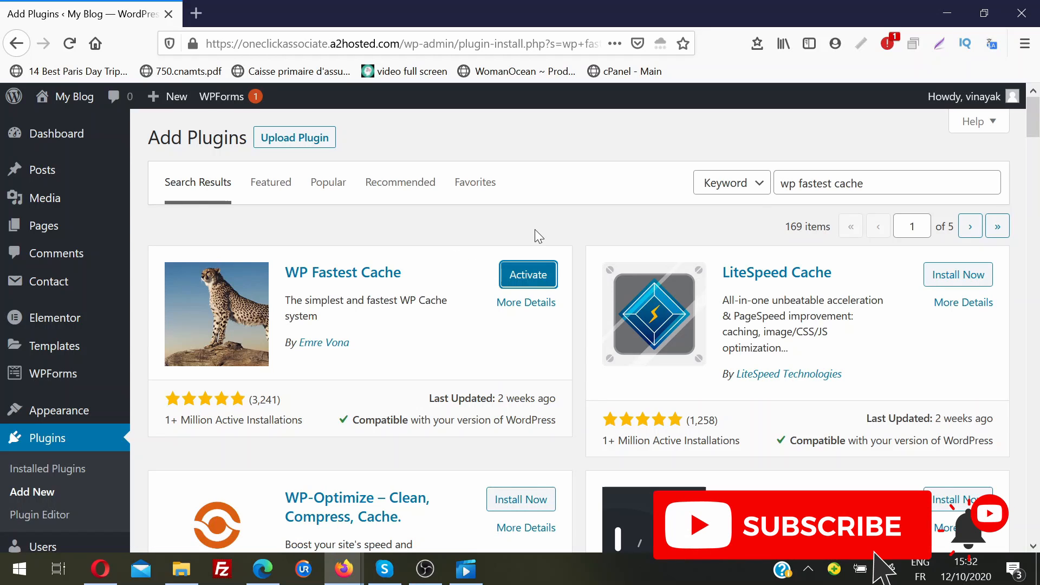
{"action": "left_click", "coordinate": [527, 274]}
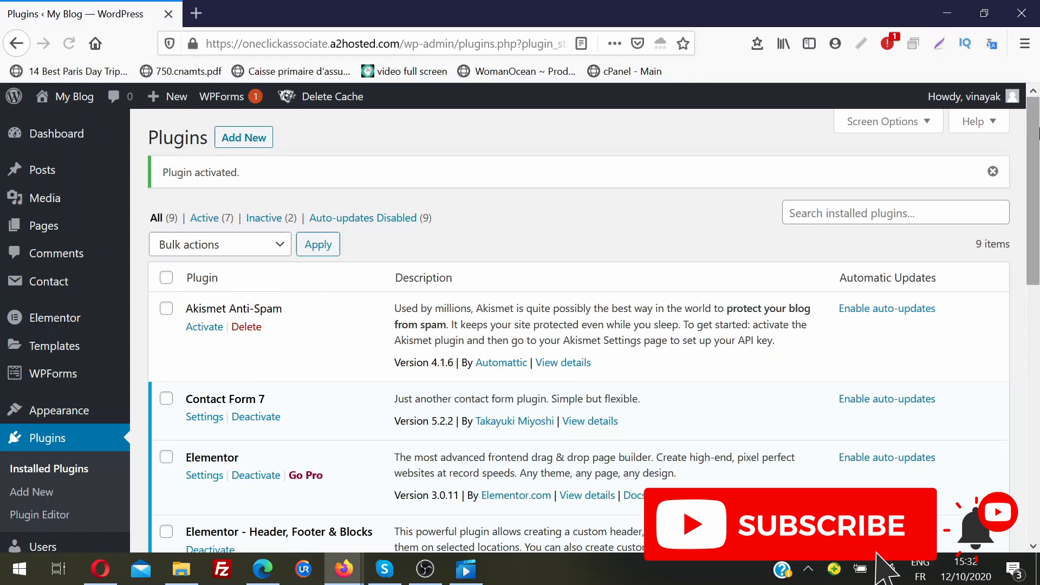
{"action": "scroll", "scroll_direction": "down", "scroll_amount": 3}
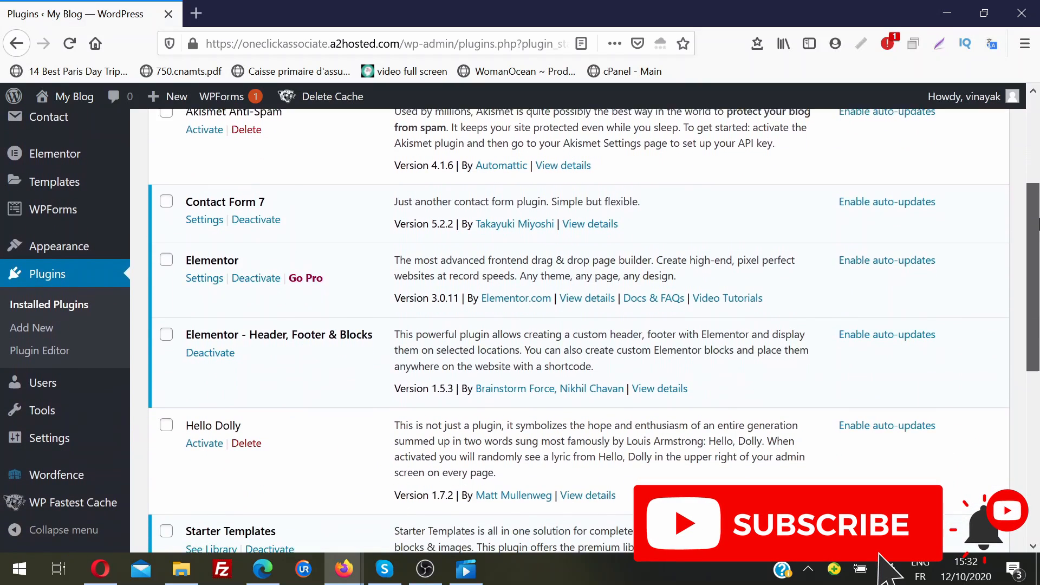
{"action": "scroll", "scroll_direction": "down", "scroll_amount": 3}
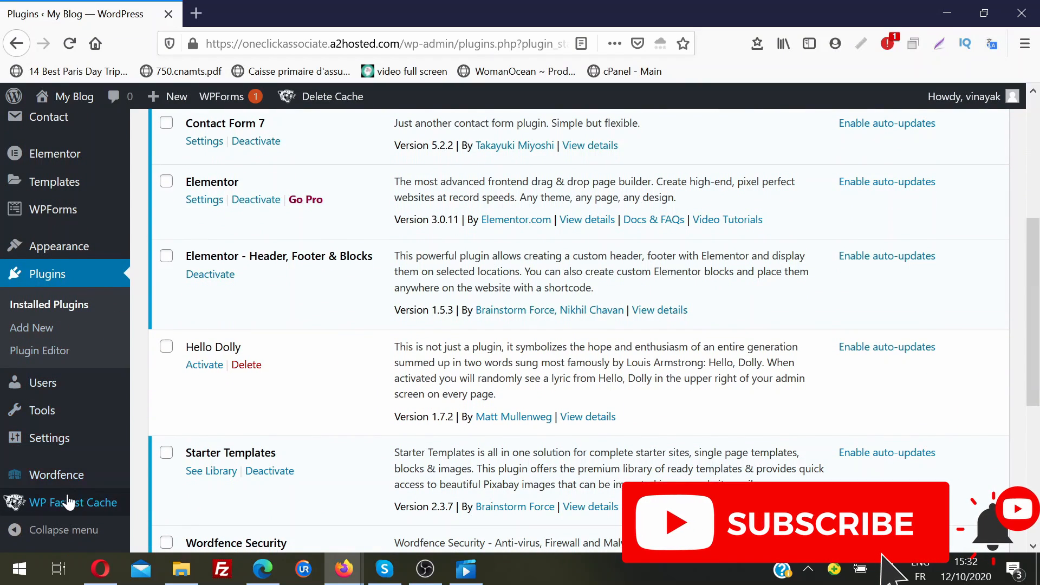
{"action": "mouse_move", "coordinate": [75, 502]}
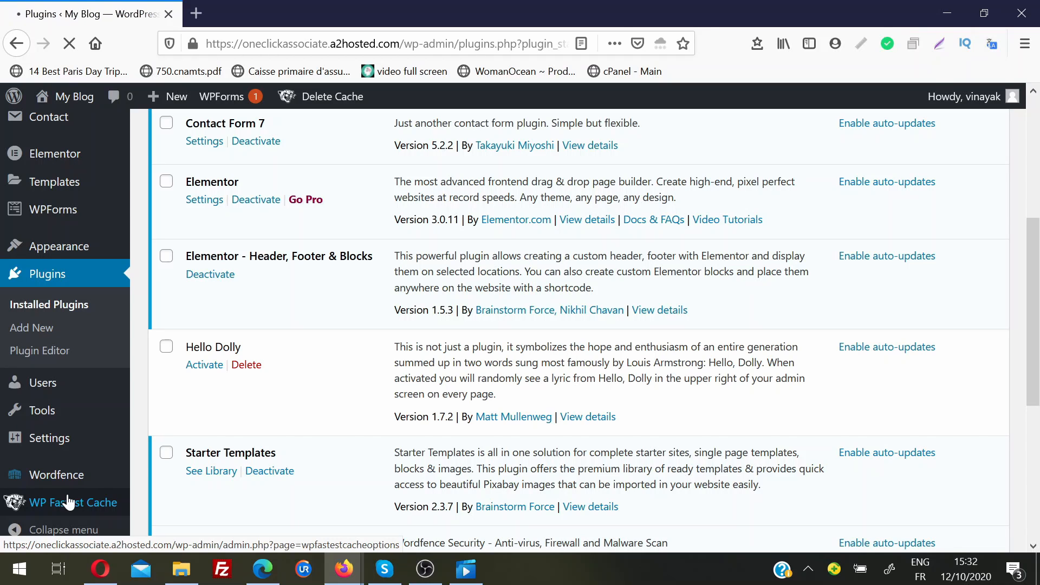
{"action": "left_click", "coordinate": [77, 503]}
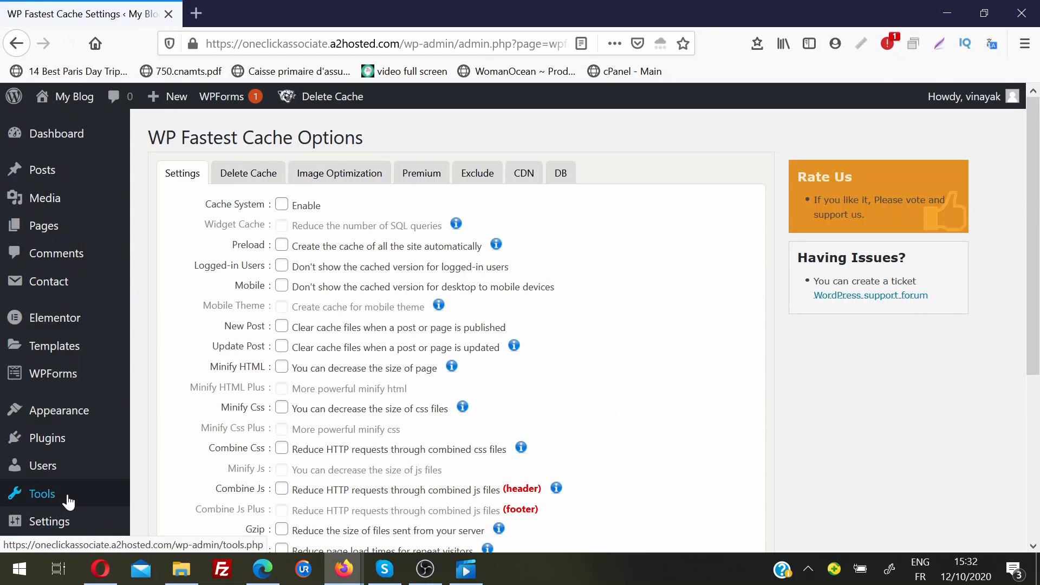
{"action": "left_click", "coordinate": [262, 570]}
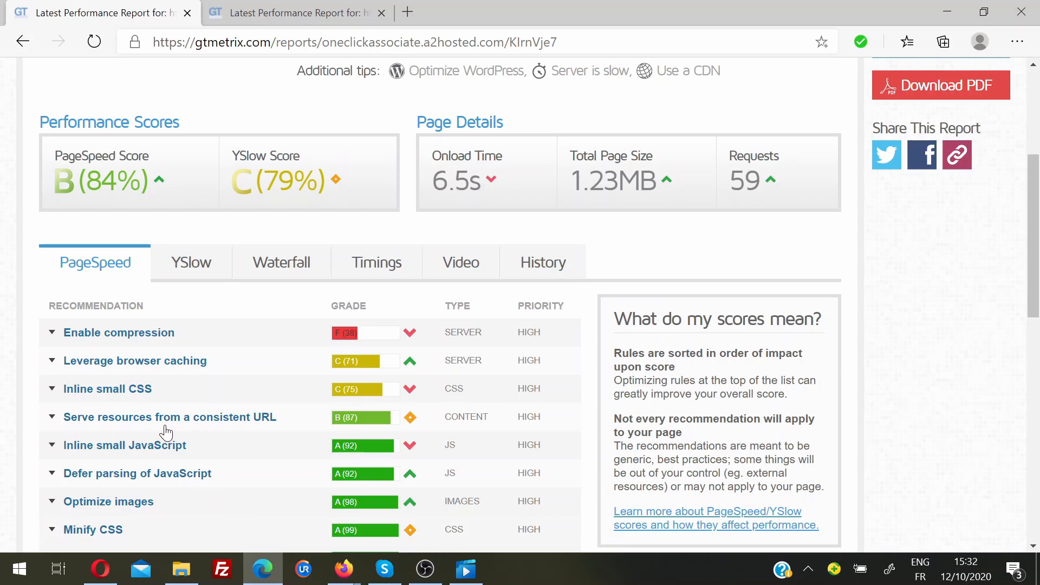
{"action": "mouse_move", "coordinate": [342, 569]}
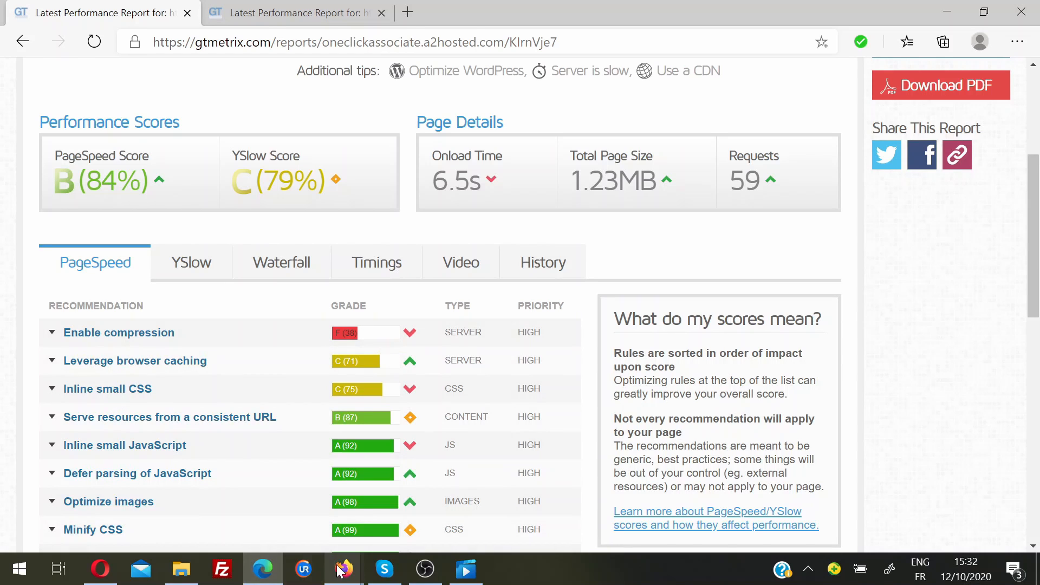
{"action": "left_click", "coordinate": [343, 570]}
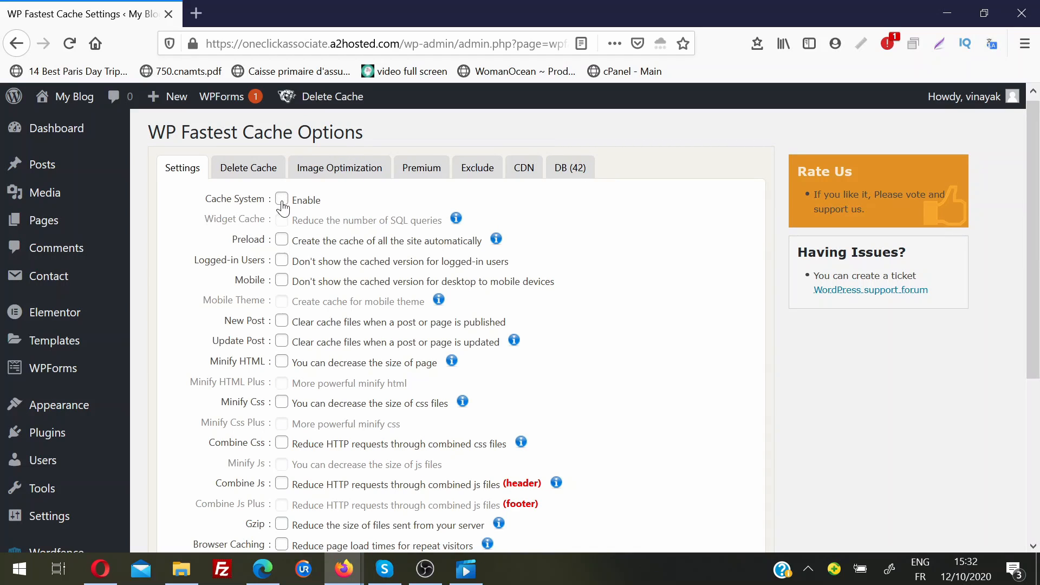
- Enable the cache system and Preload, covering Homepage, Posts and Pages
{"action": "left_click", "coordinate": [282, 200]}
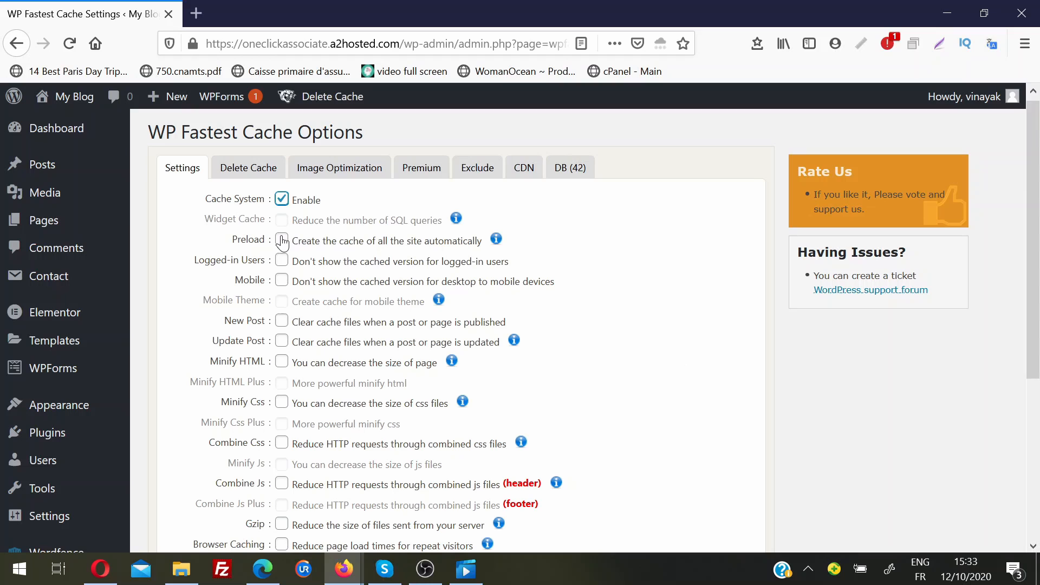
{"action": "left_click", "coordinate": [281, 240]}
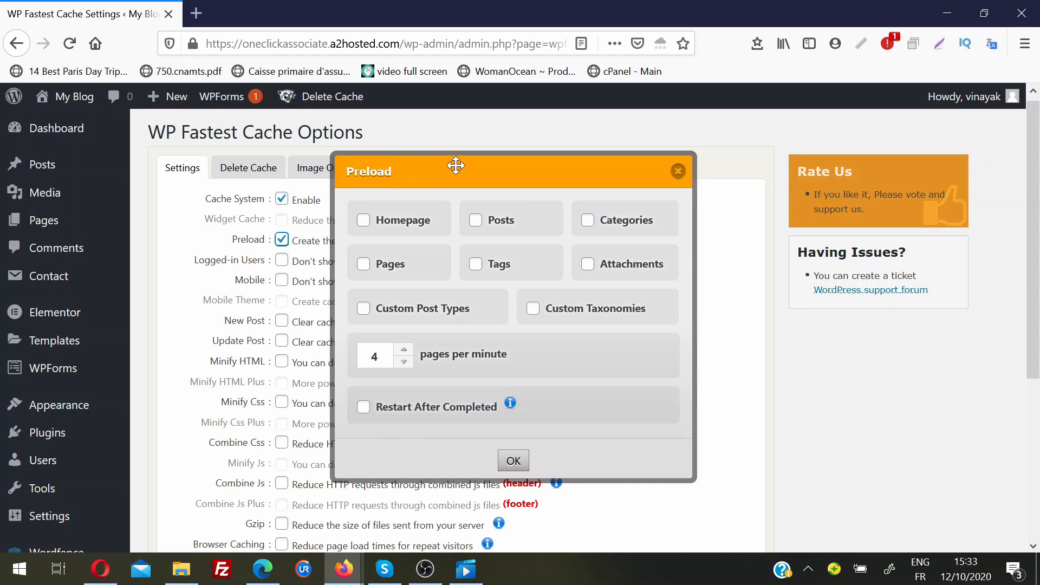
{"action": "left_click_drag", "start_coordinate": [455, 171], "coordinate": [617, 252]}
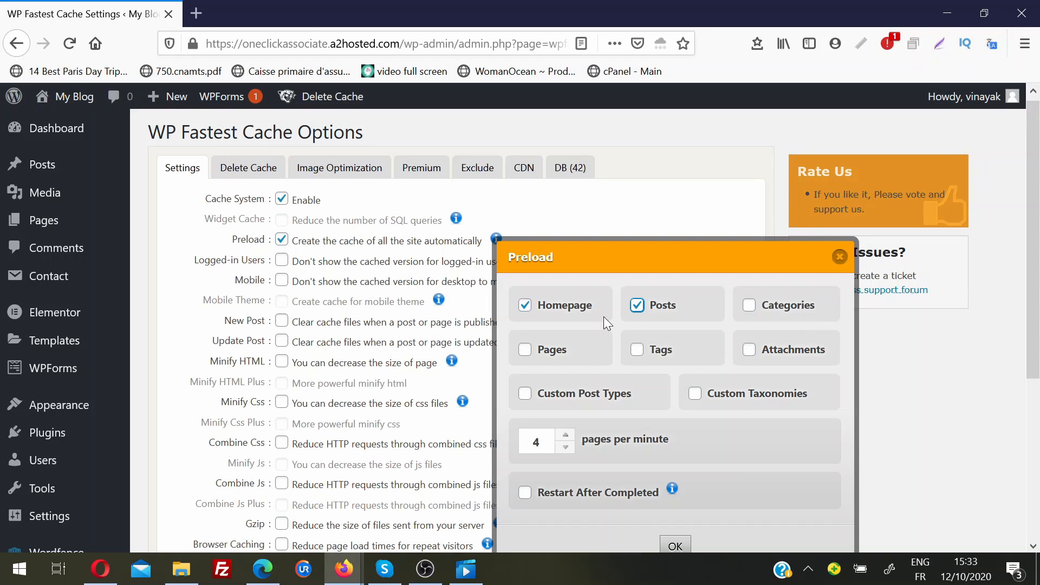
{"action": "left_click", "coordinate": [524, 349]}
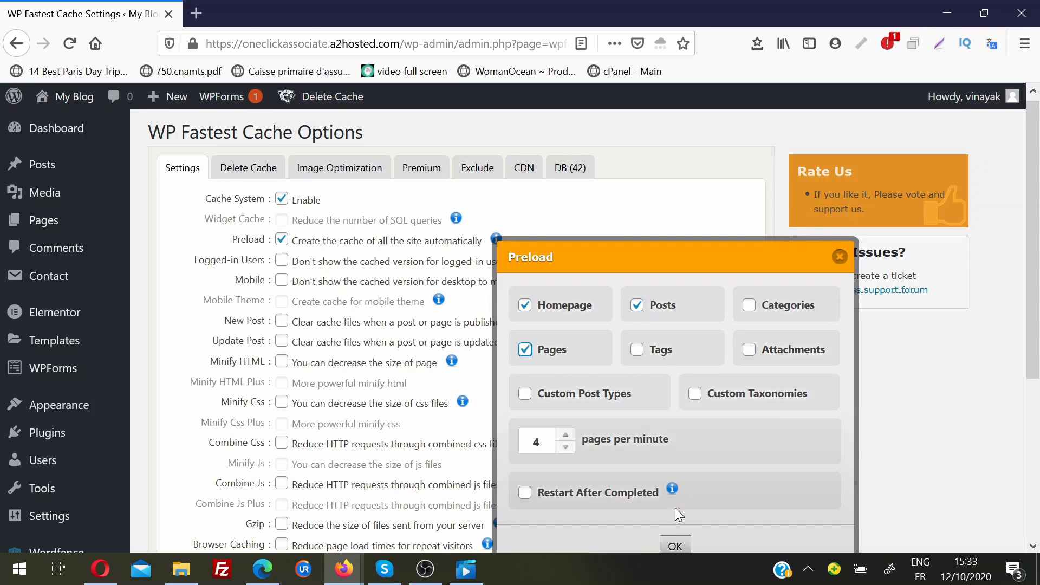
{"action": "mouse_move", "coordinate": [672, 574]}
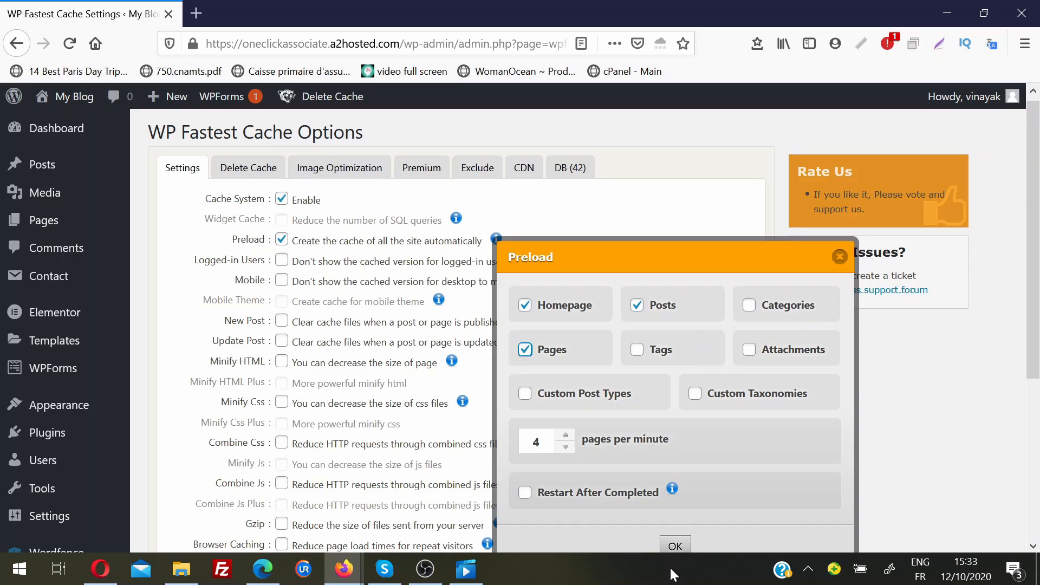
{"action": "left_click", "coordinate": [674, 546]}
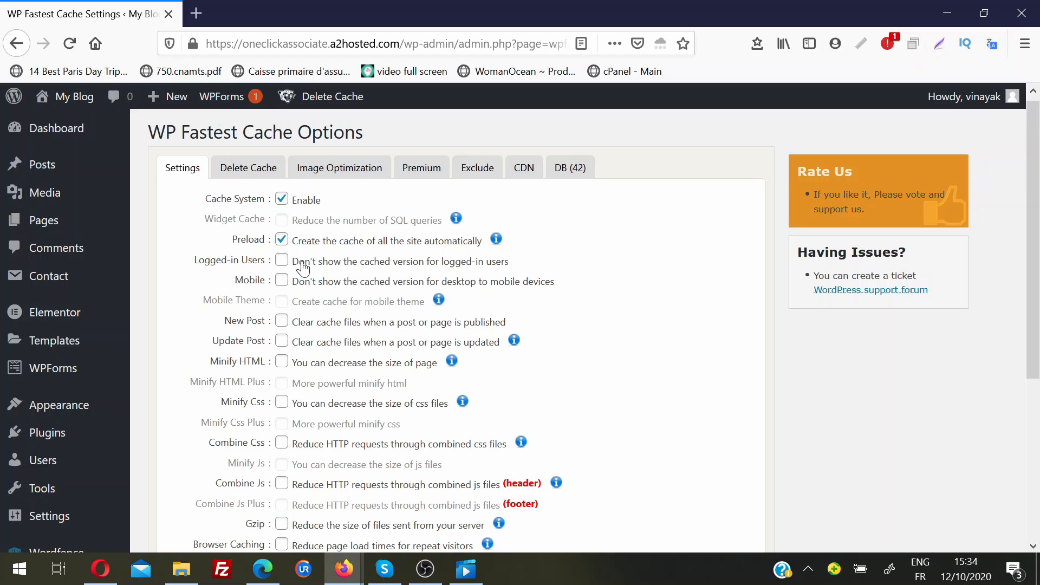
{"action": "mouse_move", "coordinate": [301, 269]}
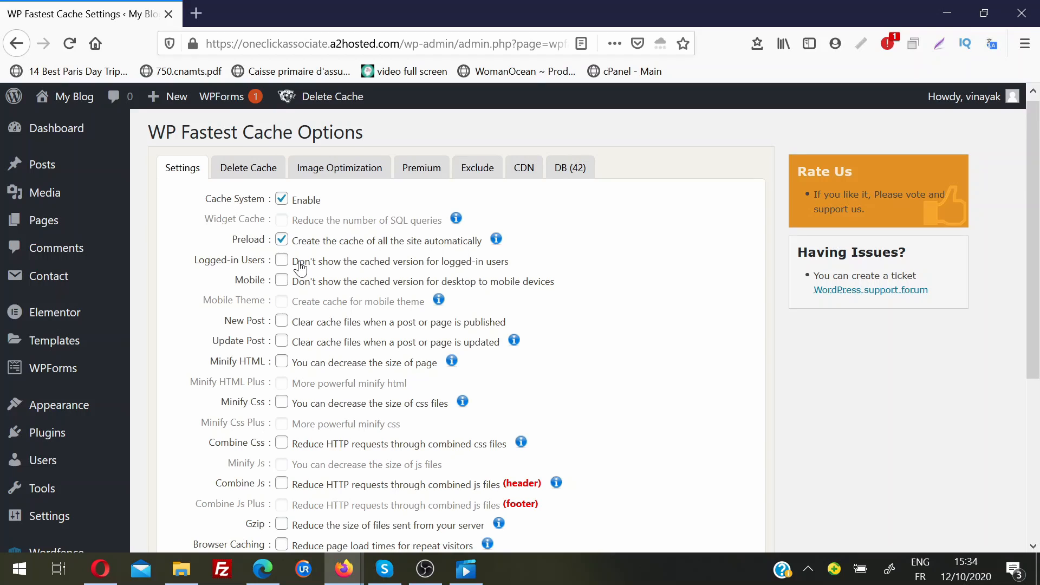
- Enable Logged-in Users and Mobile exclusions, plus cache clearing on New Post and Update Post
{"action": "left_click", "coordinate": [281, 260]}
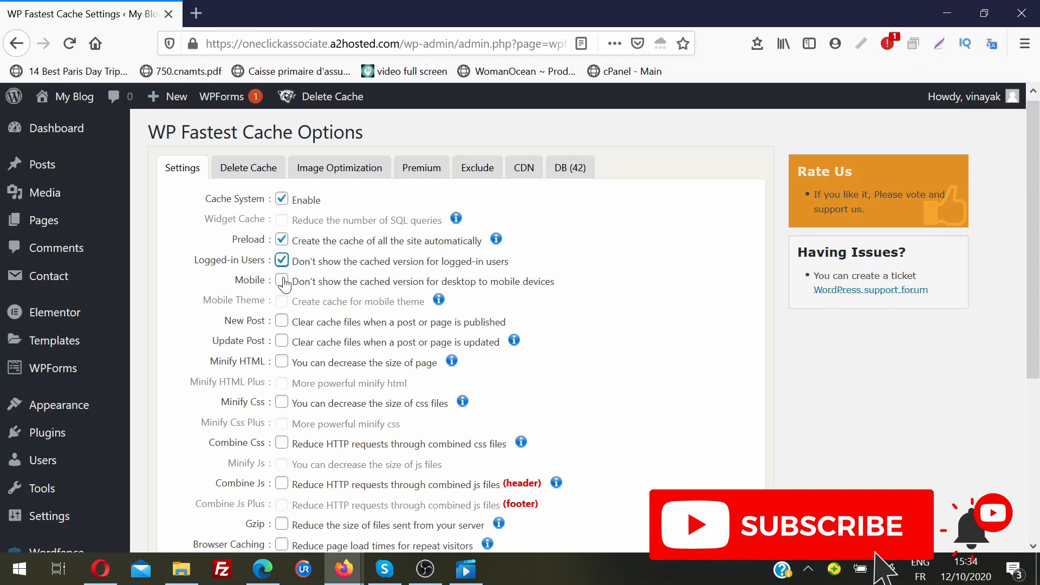
{"action": "left_click", "coordinate": [281, 281]}
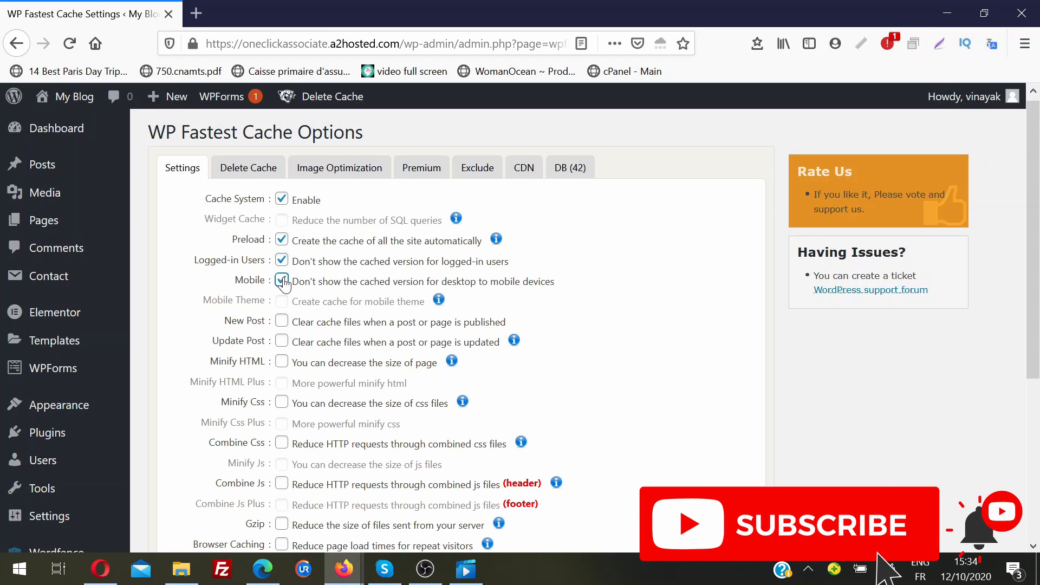
{"action": "left_click", "coordinate": [282, 281]}
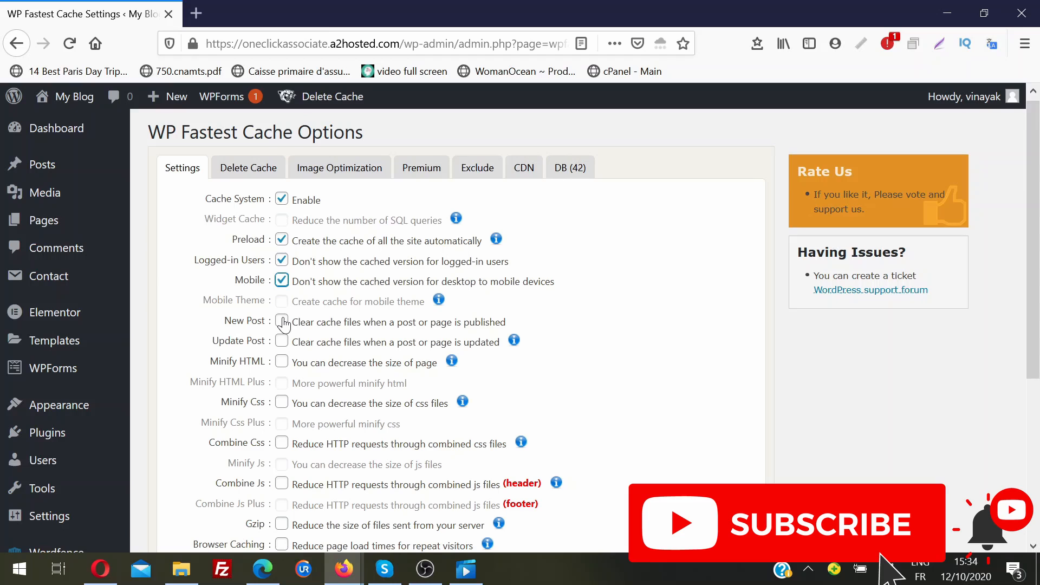
{"action": "left_click", "coordinate": [281, 322]}
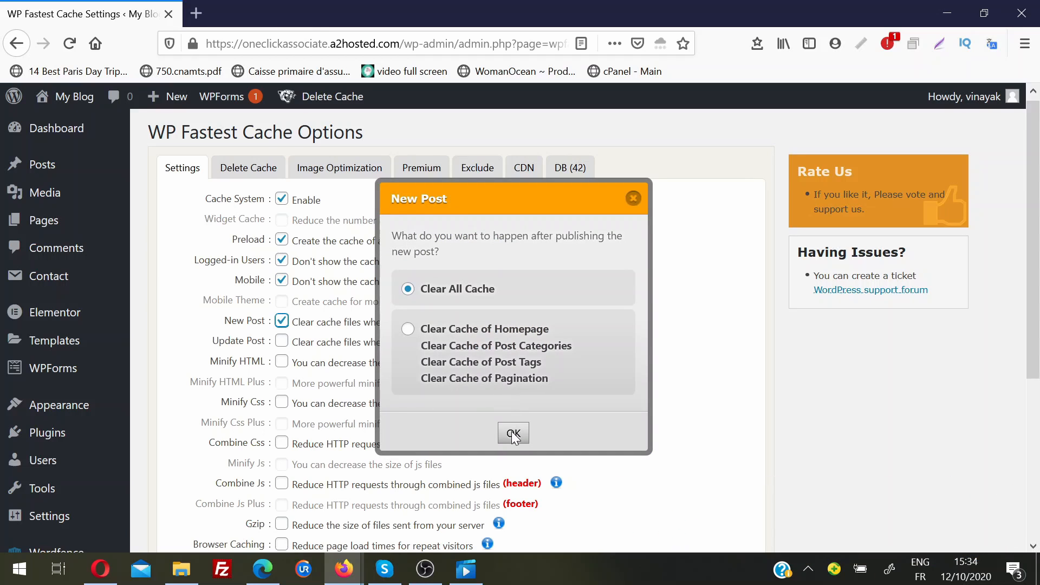
{"action": "left_click", "coordinate": [512, 434]}
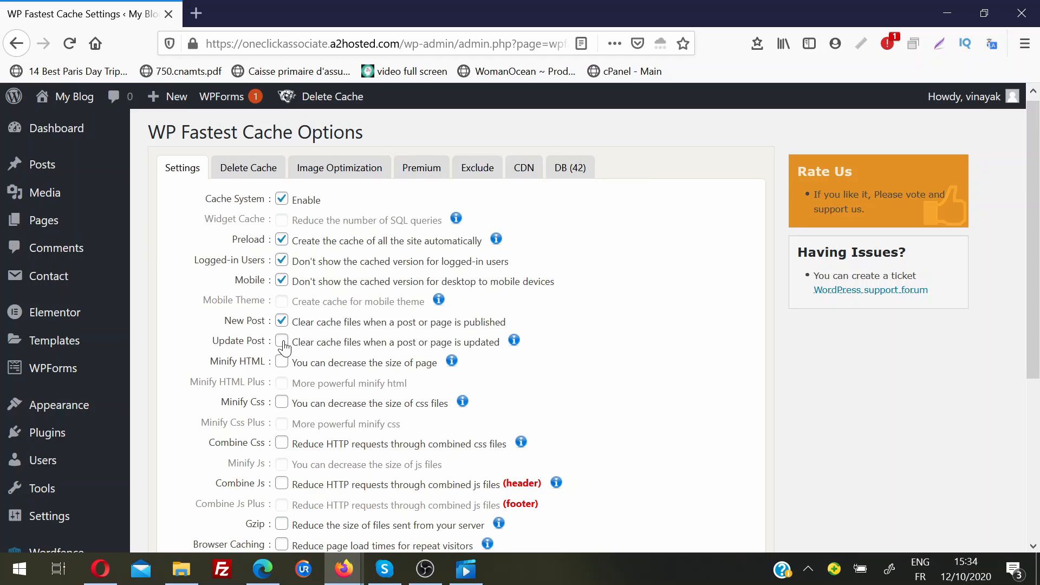
{"action": "left_click", "coordinate": [281, 342]}
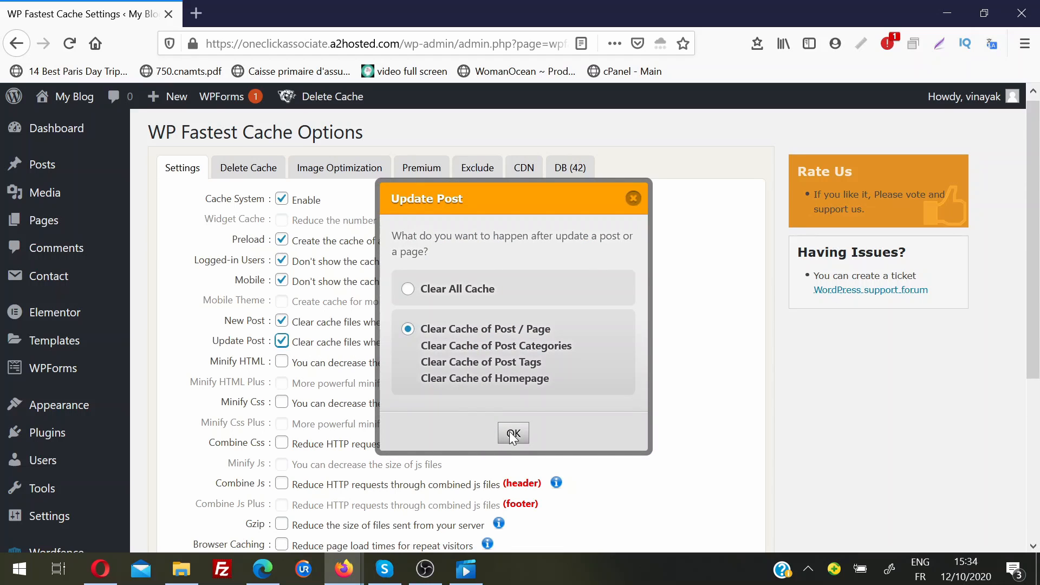
{"action": "left_click", "coordinate": [512, 433]}
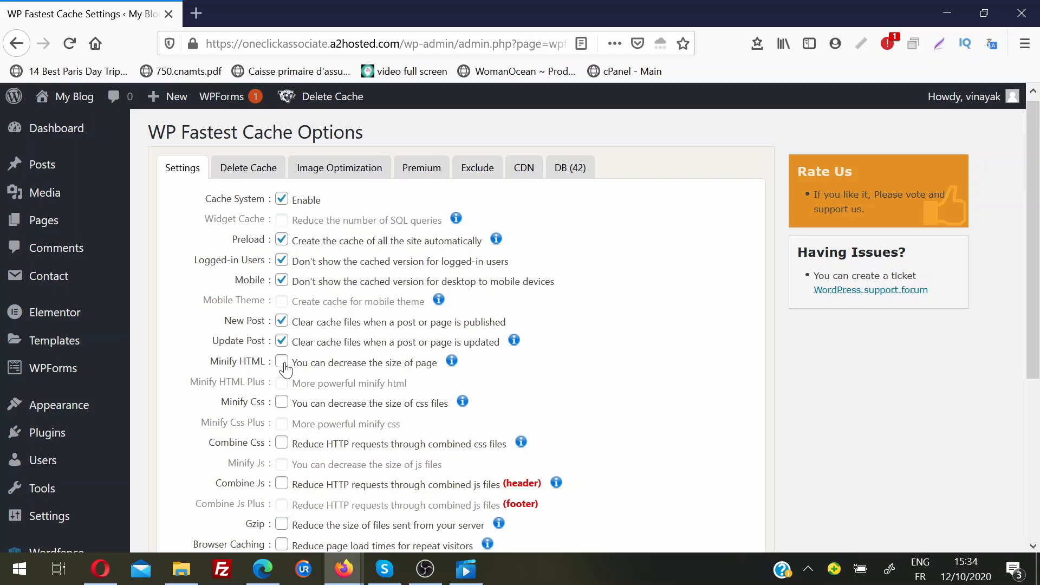
- Enable Minify HTML, Minify Css, Combine Css, Combine Js, Gzip and Browser Caching
{"action": "left_click", "coordinate": [281, 362]}
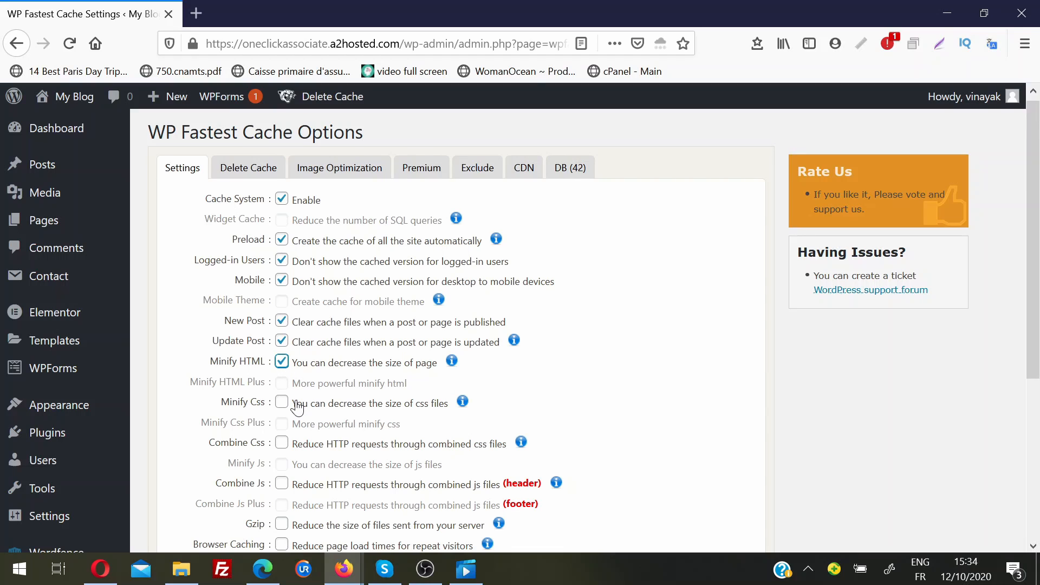
{"action": "left_click", "coordinate": [281, 402]}
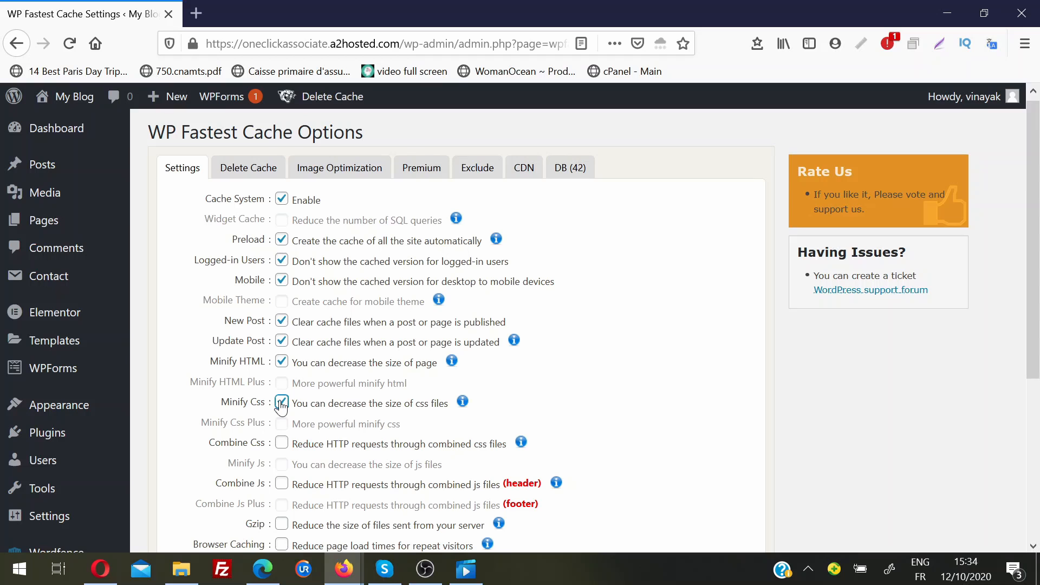
{"action": "scroll", "scroll_direction": "down", "scroll_amount": 3}
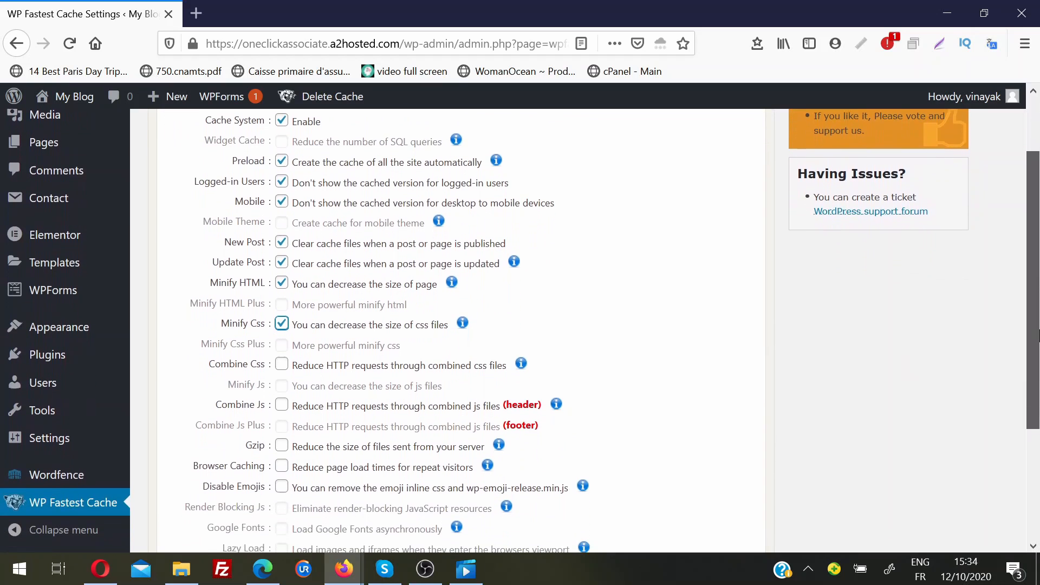
{"action": "scroll", "scroll_direction": "down", "scroll_amount": 3}
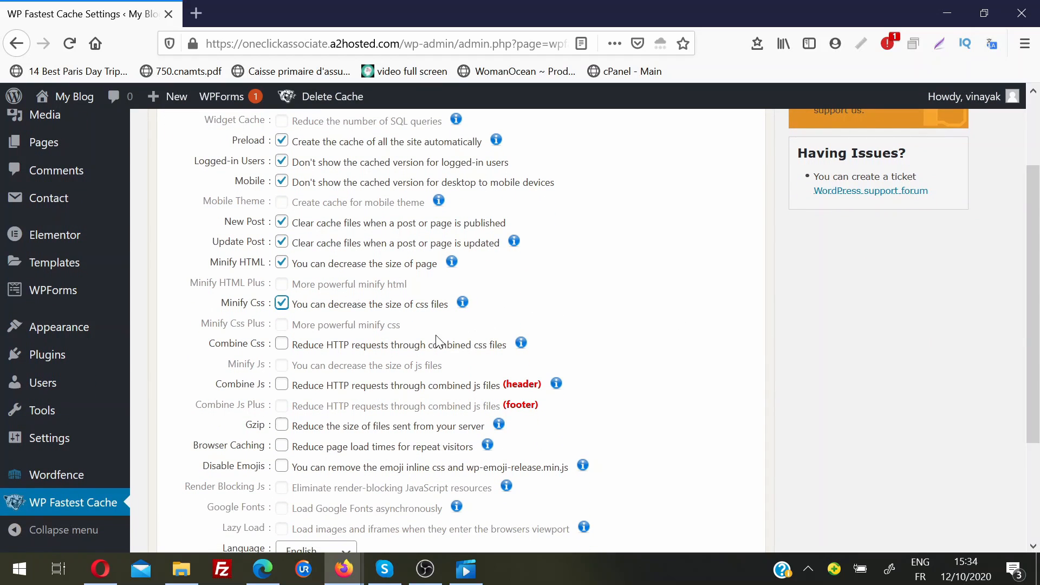
{"action": "mouse_move", "coordinate": [266, 334]}
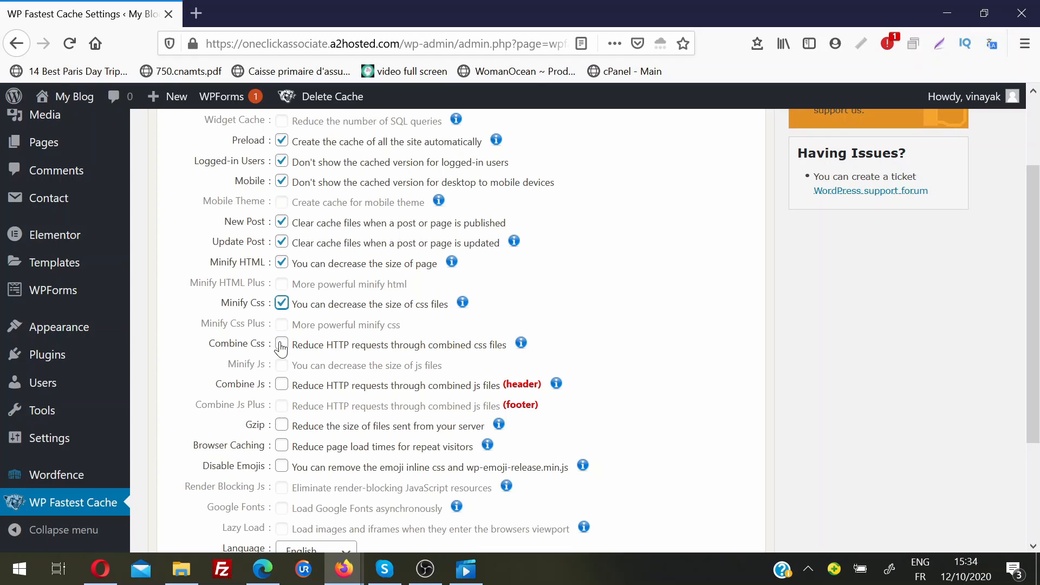
{"action": "left_click", "coordinate": [282, 343]}
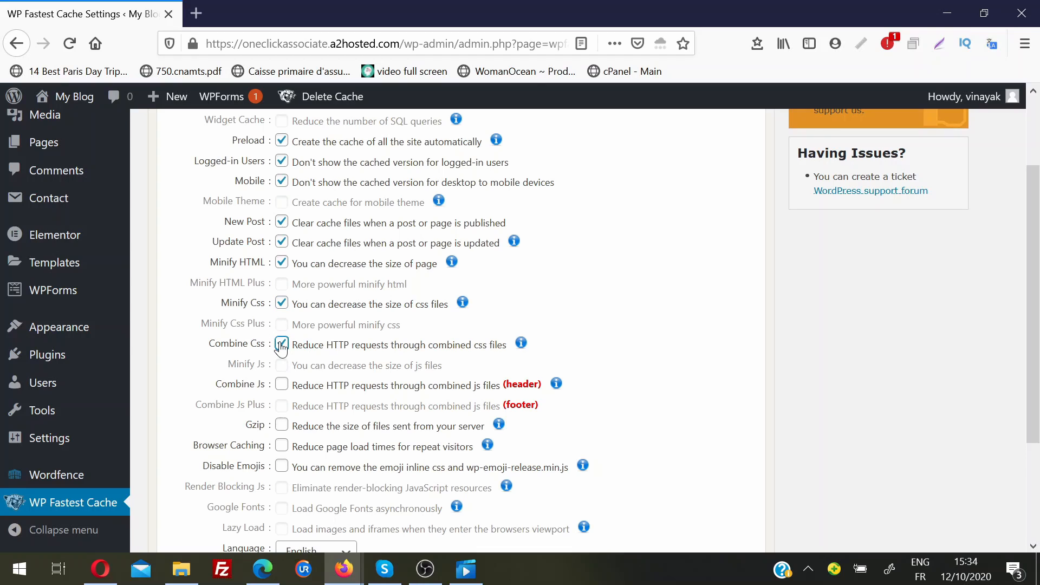
{"action": "left_click", "coordinate": [282, 343]}
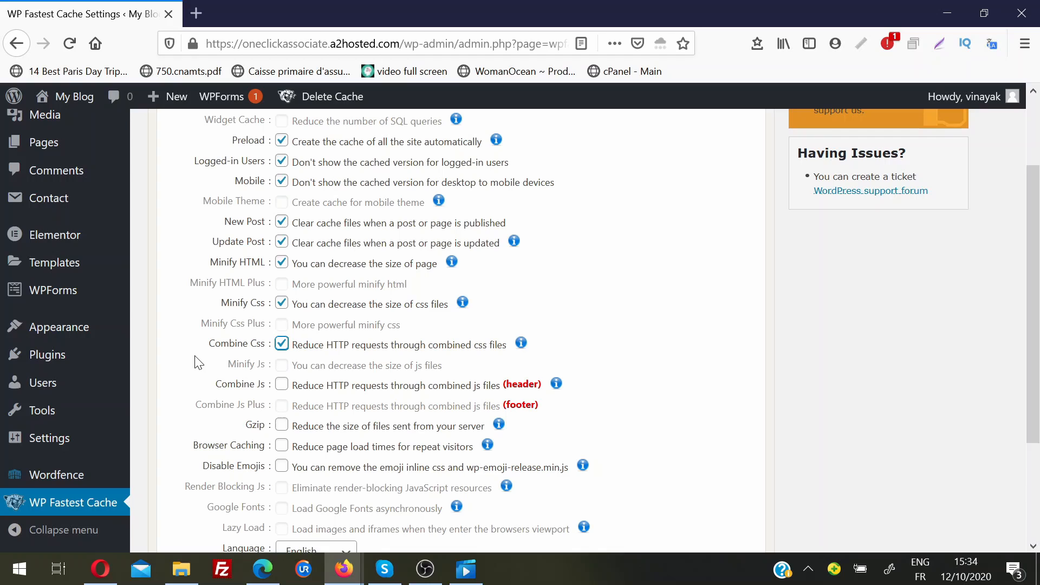
{"action": "mouse_move", "coordinate": [277, 382]}
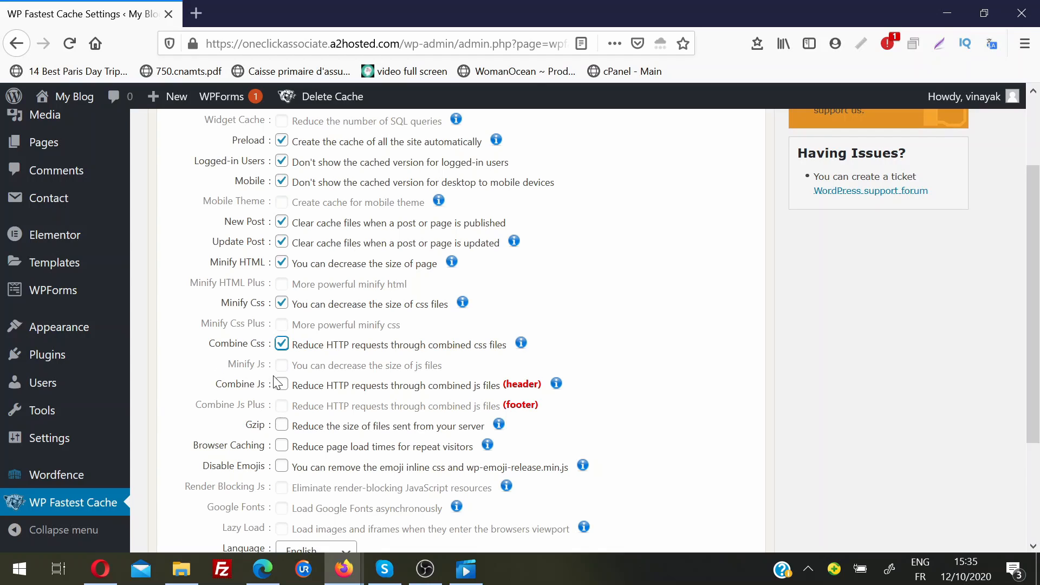
{"action": "left_click", "coordinate": [281, 385]}
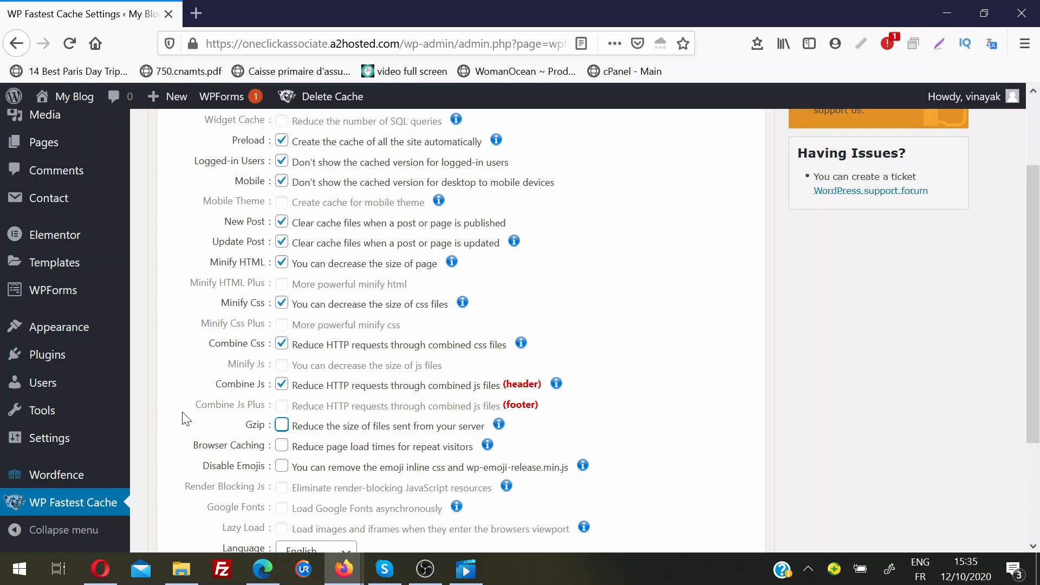
{"action": "left_click", "coordinate": [281, 425]}
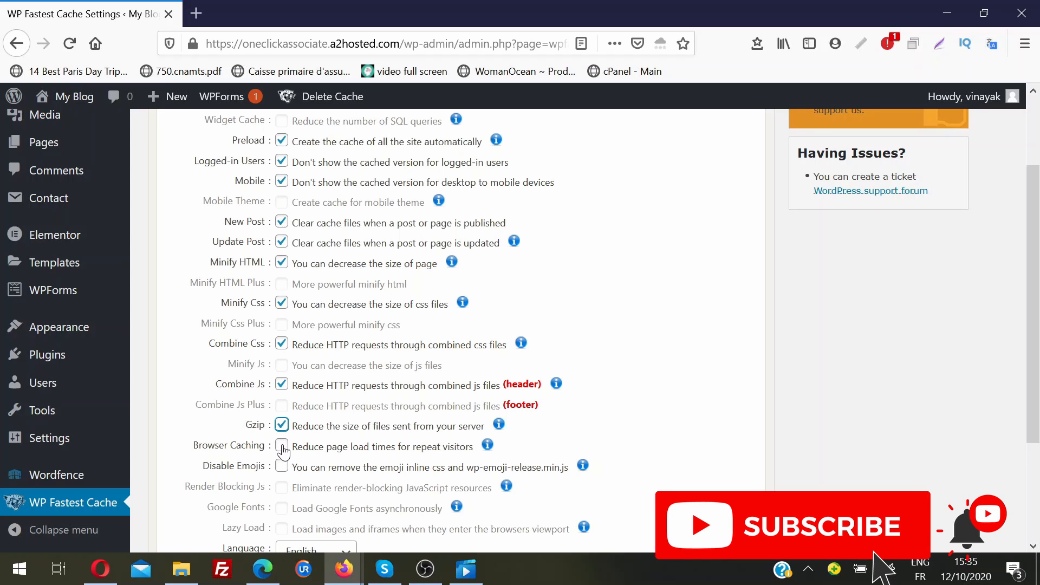
{"action": "left_click", "coordinate": [281, 446]}
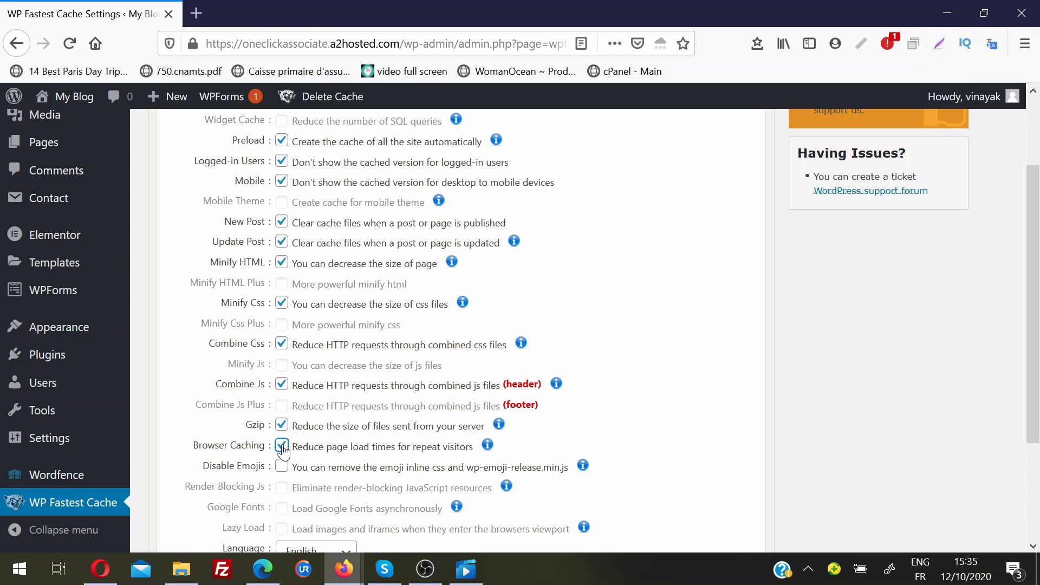
- Enable Disable Emojis and submit the cache settings
{"action": "scroll", "scroll_direction": "down", "scroll_amount": 3}
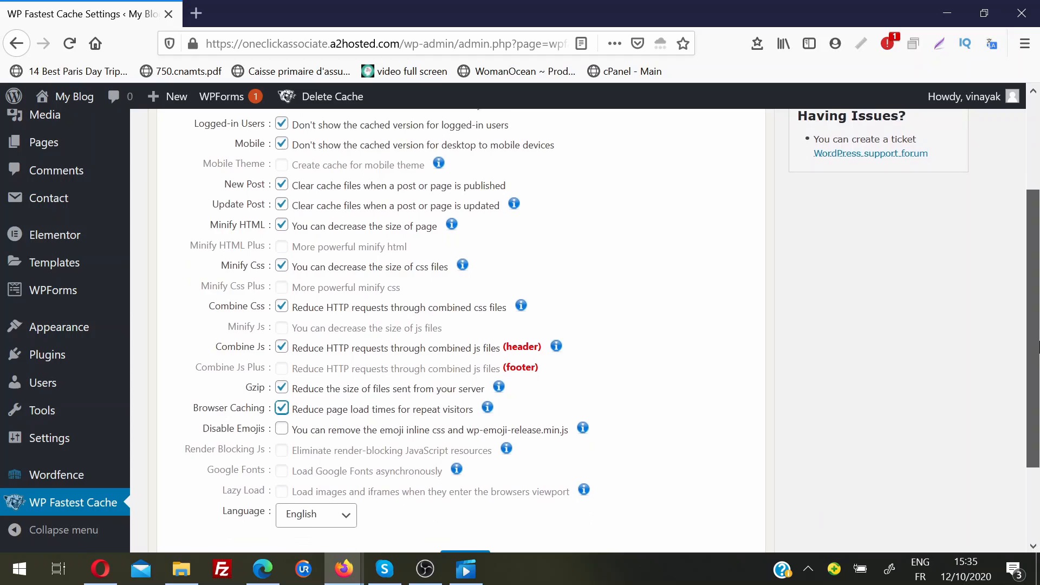
{"action": "scroll", "scroll_direction": "down", "scroll_amount": 3}
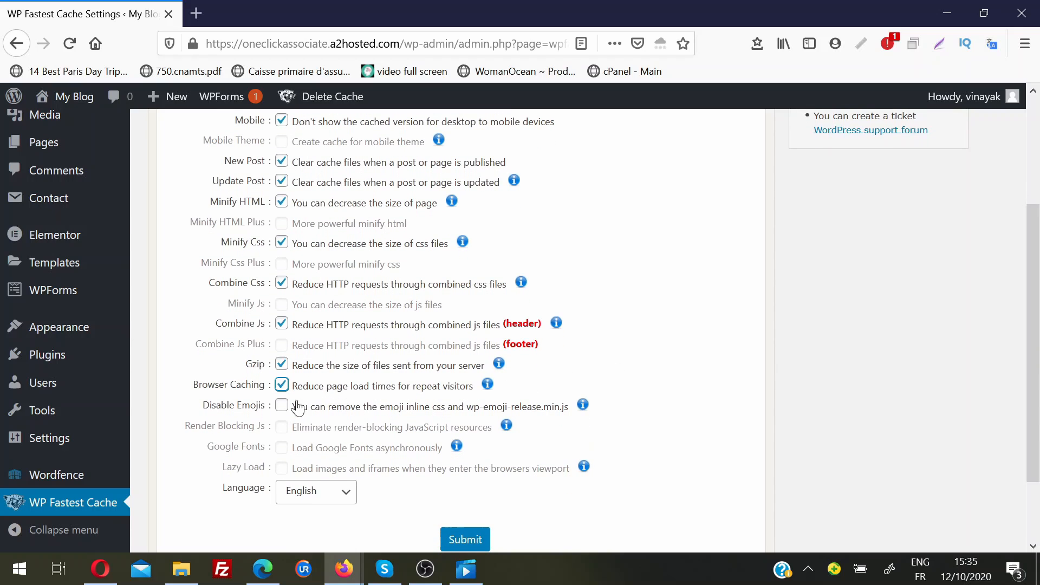
{"action": "left_click", "coordinate": [281, 406]}
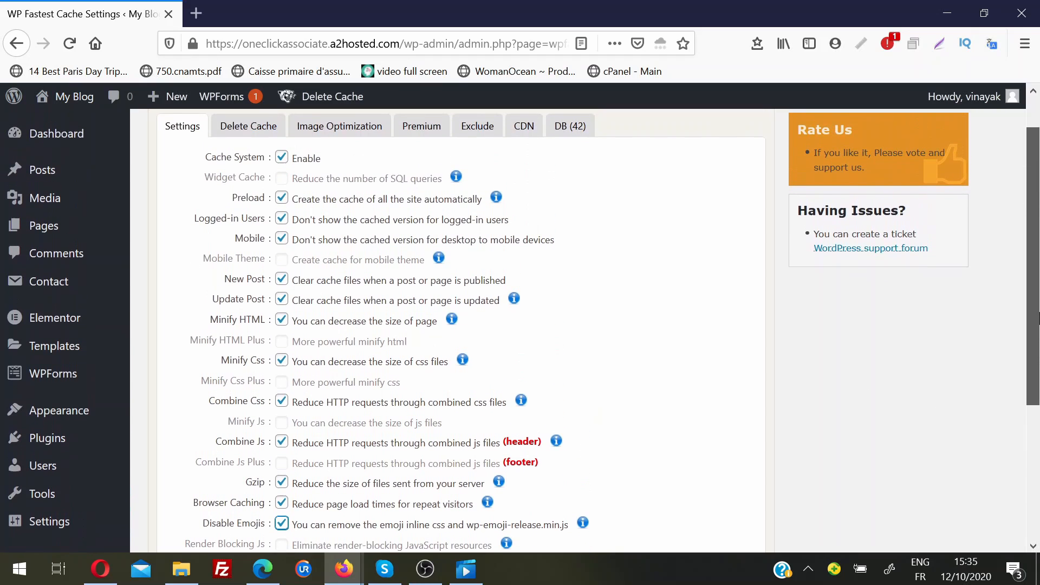
{"action": "scroll", "scroll_direction": "down", "scroll_amount": 3}
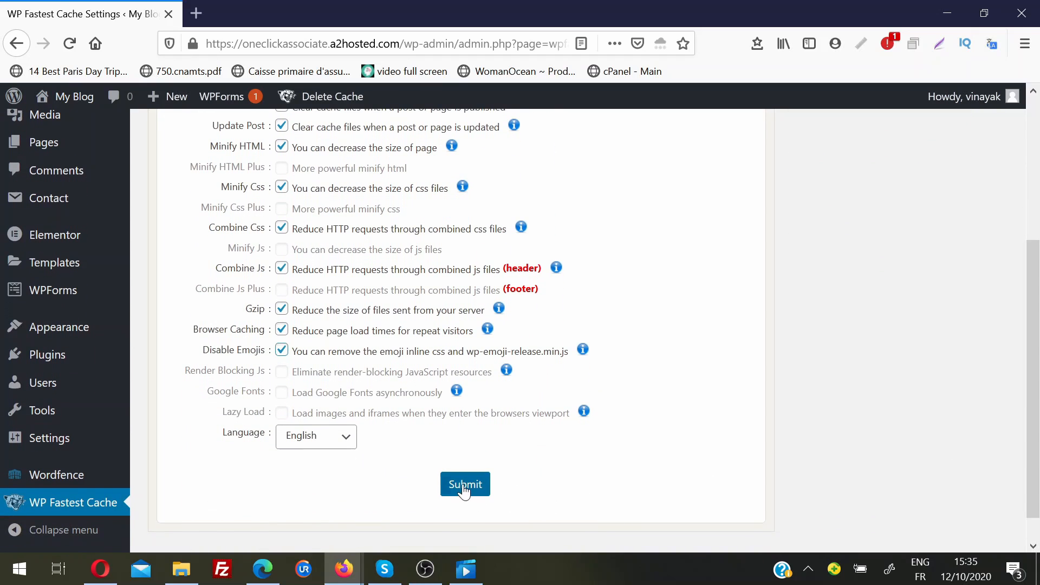
{"action": "left_click", "coordinate": [465, 484]}
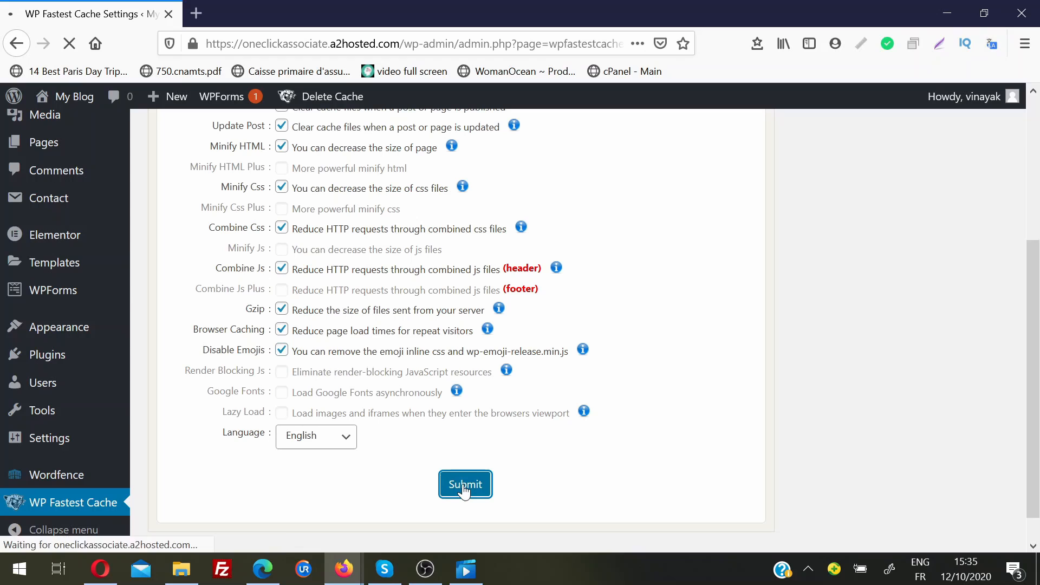
- Integrate CDN by Photon (i0.wp.com) for gif, jpeg, jpg and png files
{"action": "left_click", "coordinate": [465, 485]}
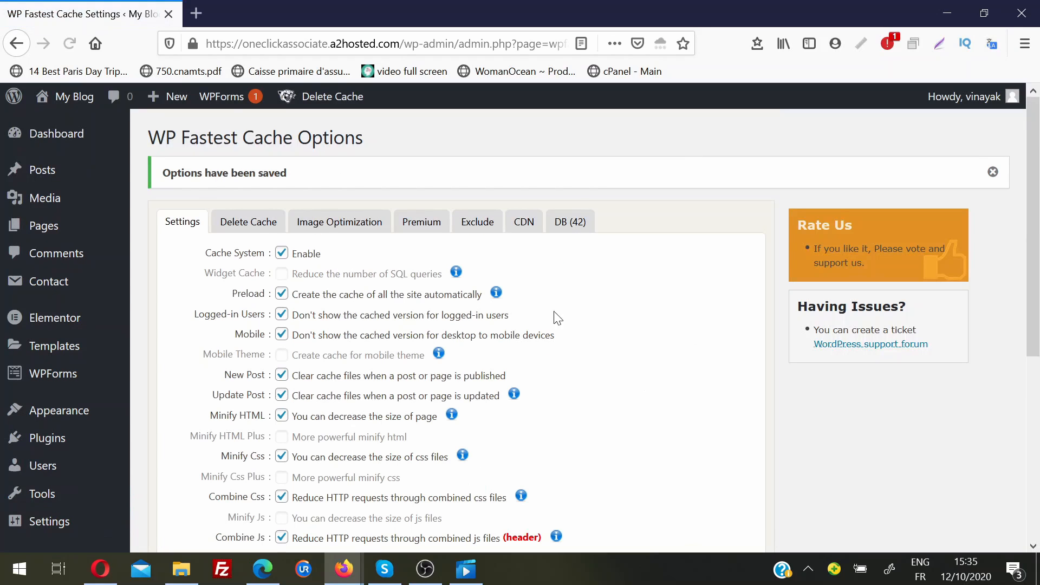
{"action": "left_click", "coordinate": [523, 222]}
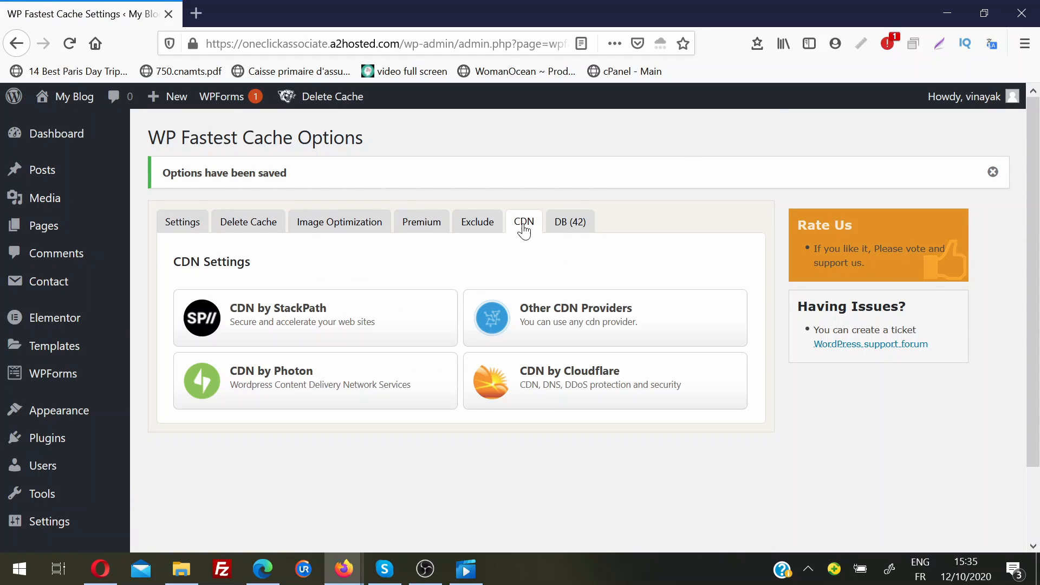
{"action": "mouse_move", "coordinate": [570, 290]}
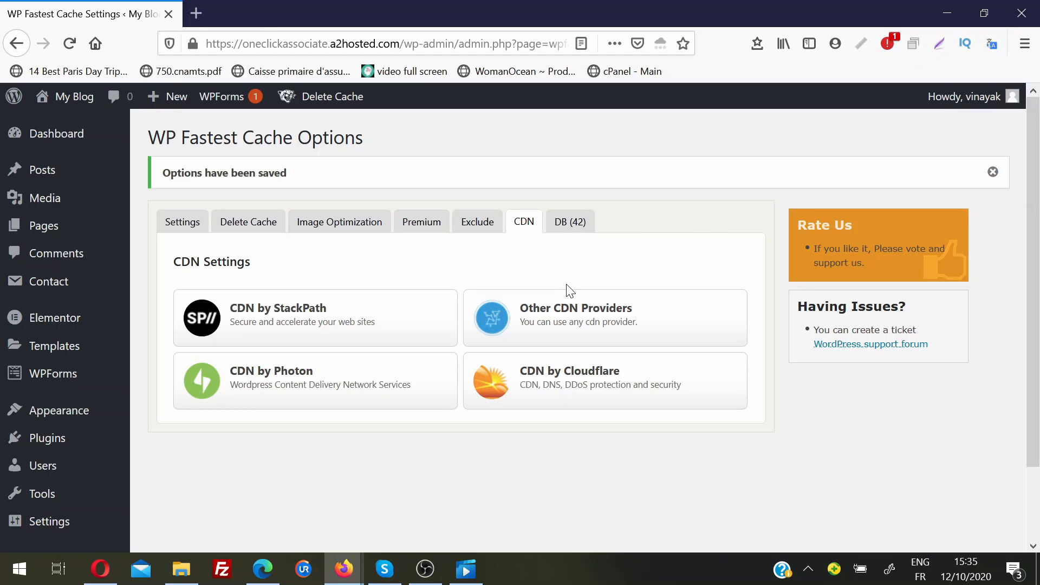
{"action": "mouse_move", "coordinate": [304, 388]}
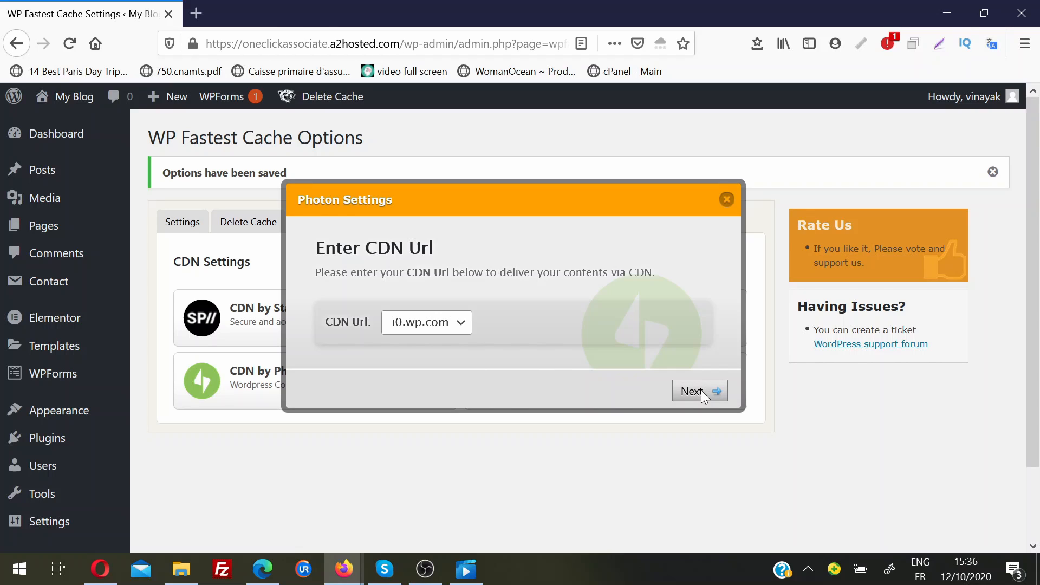
{"action": "left_click", "coordinate": [698, 390]}
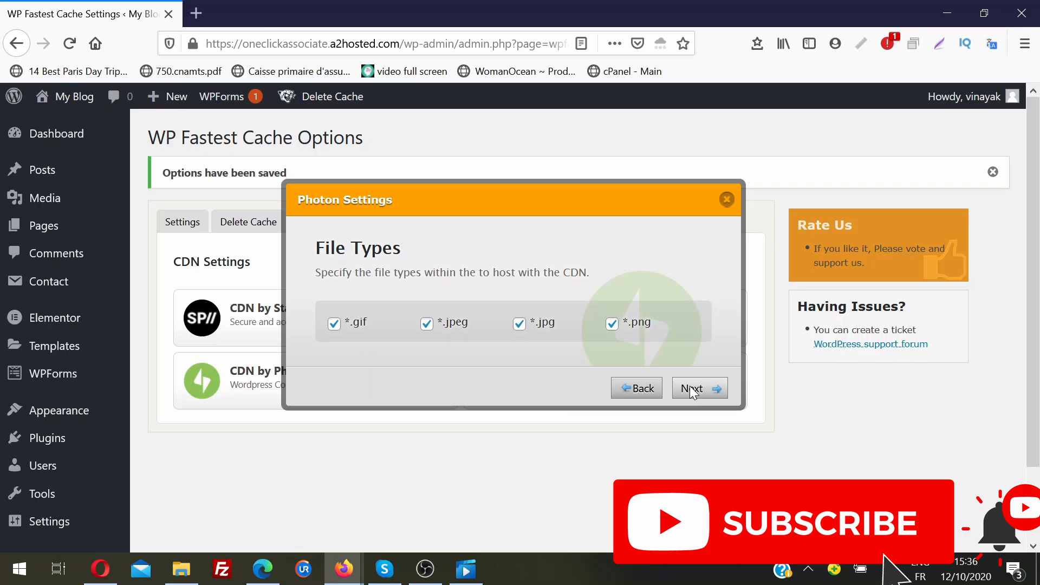
{"action": "left_click", "coordinate": [699, 388]}
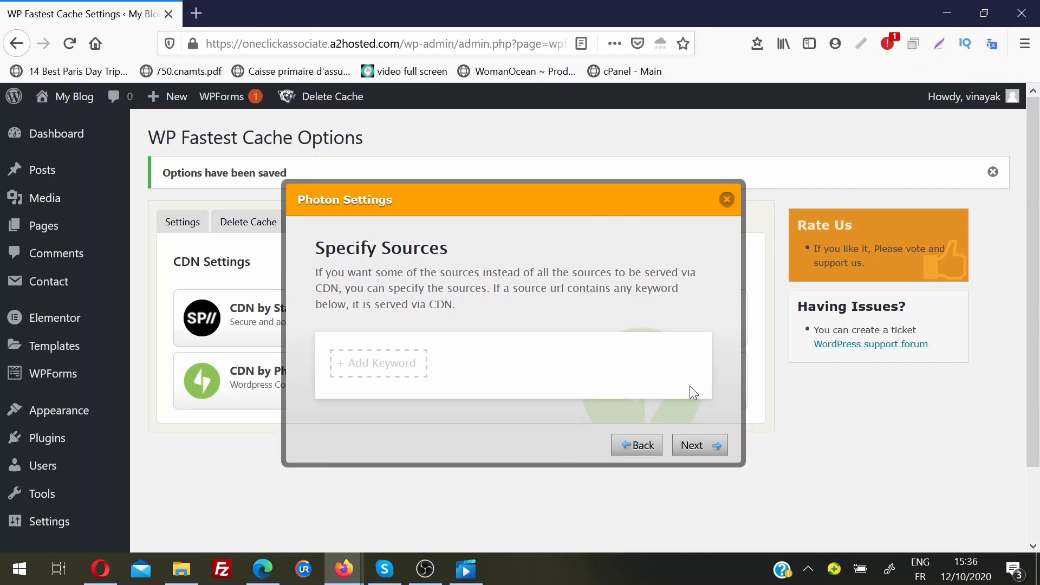
{"action": "left_click", "coordinate": [698, 444]}
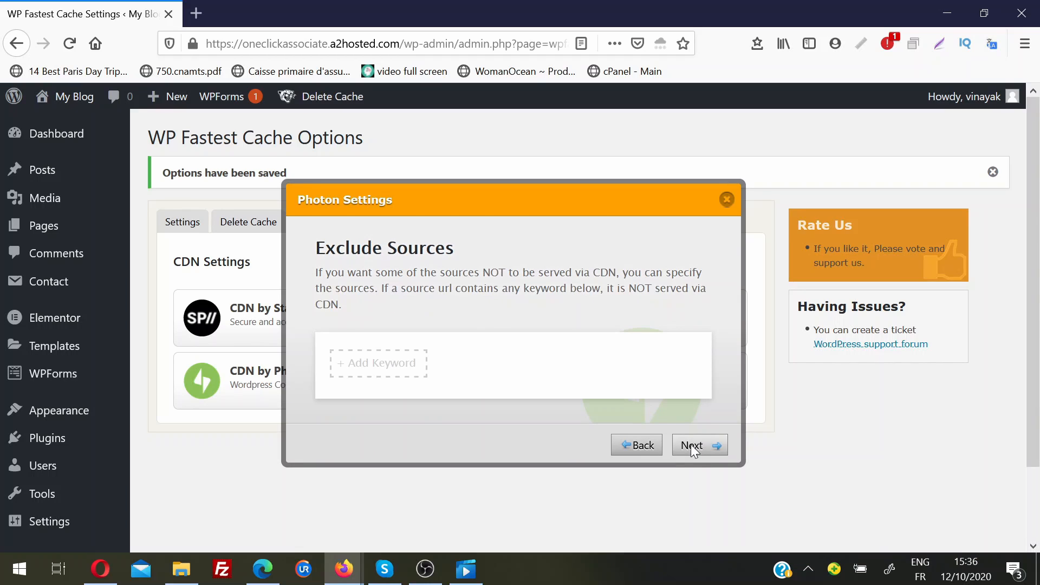
{"action": "left_click", "coordinate": [693, 444]}
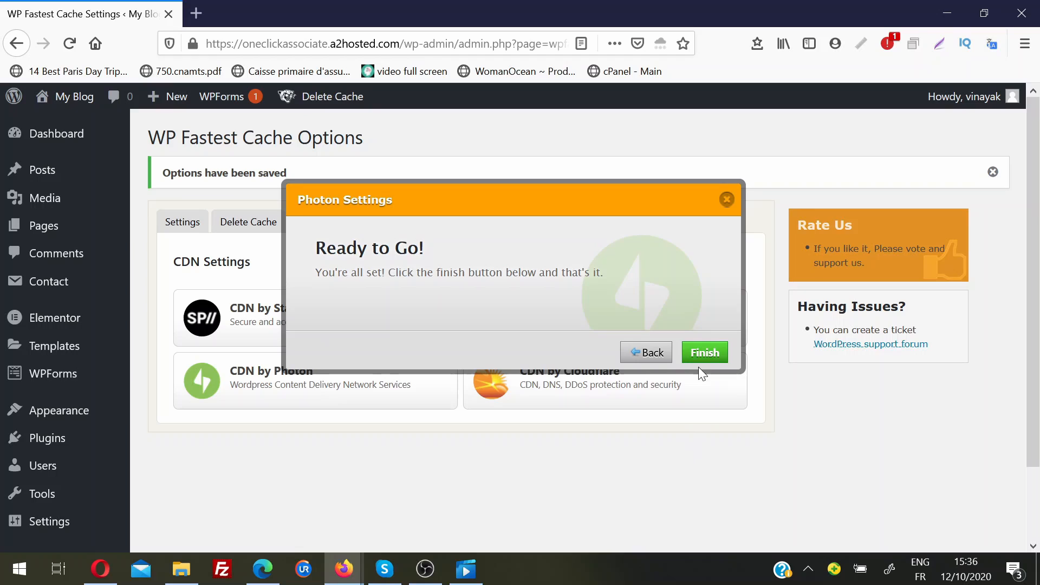
{"action": "left_click", "coordinate": [705, 352]}
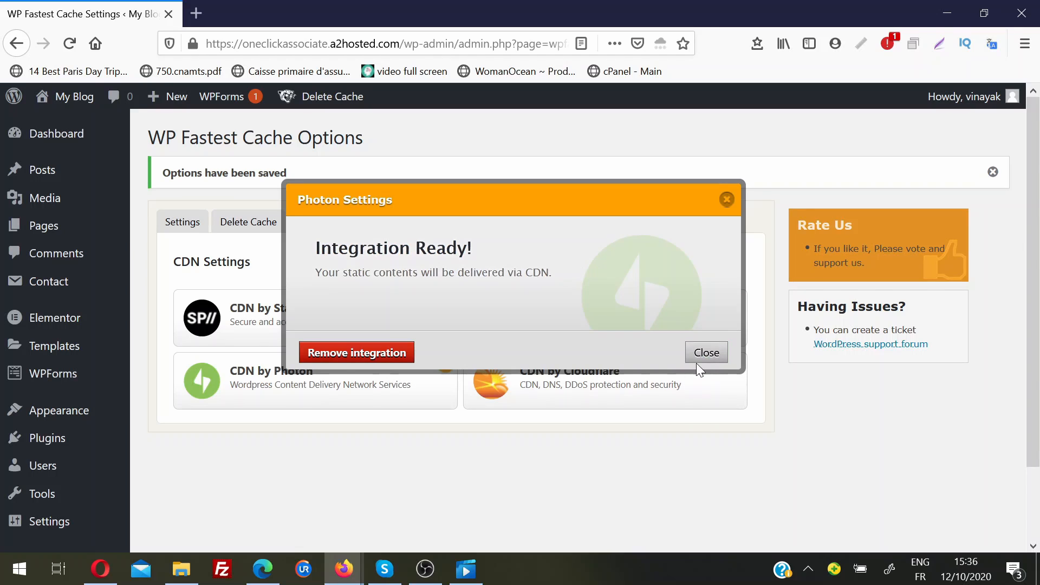
{"action": "left_click", "coordinate": [706, 352]}
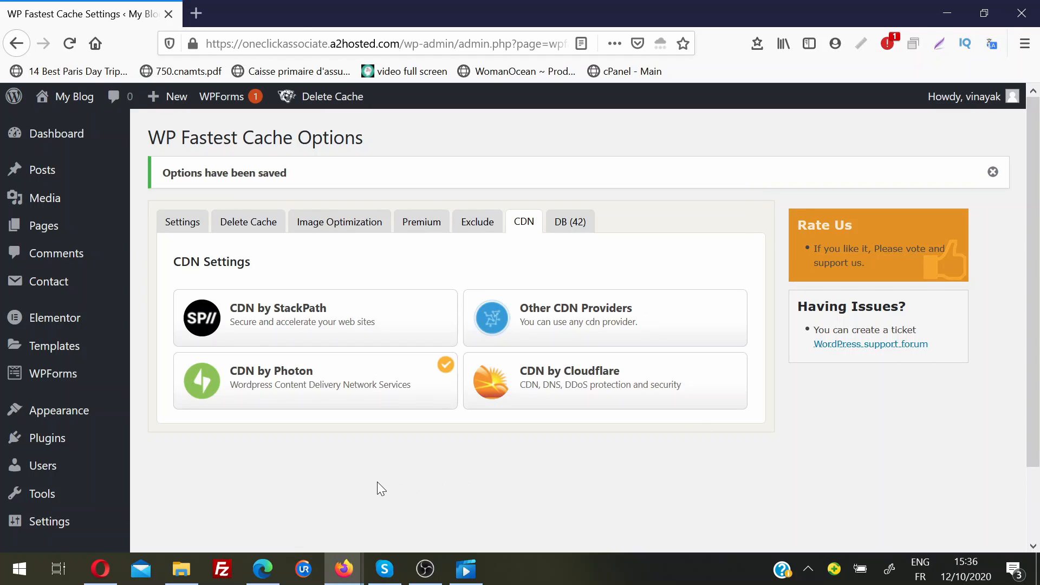
{"action": "mouse_move", "coordinate": [346, 483]}
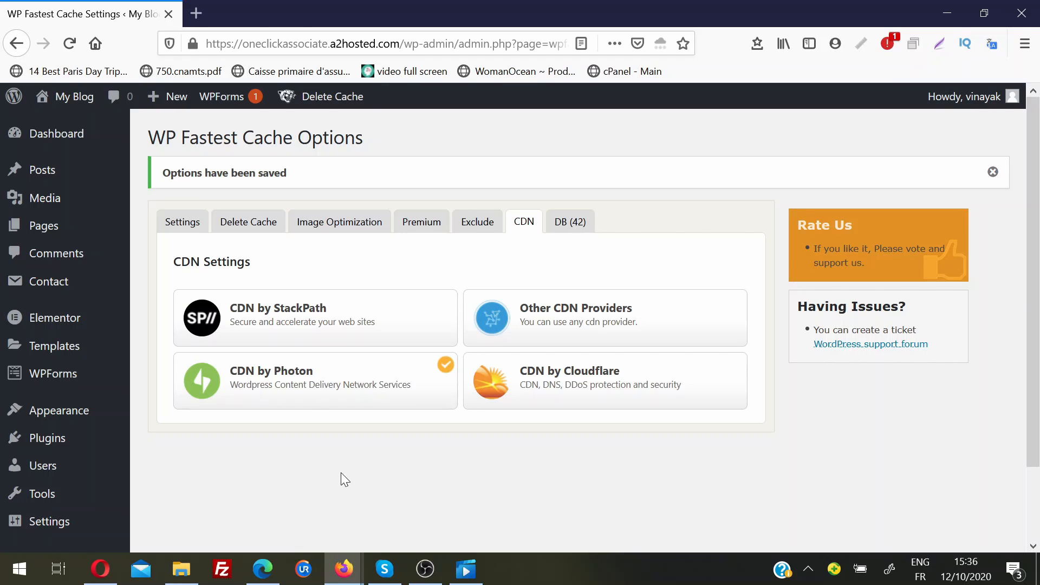
{"action": "left_click", "coordinate": [182, 222]}
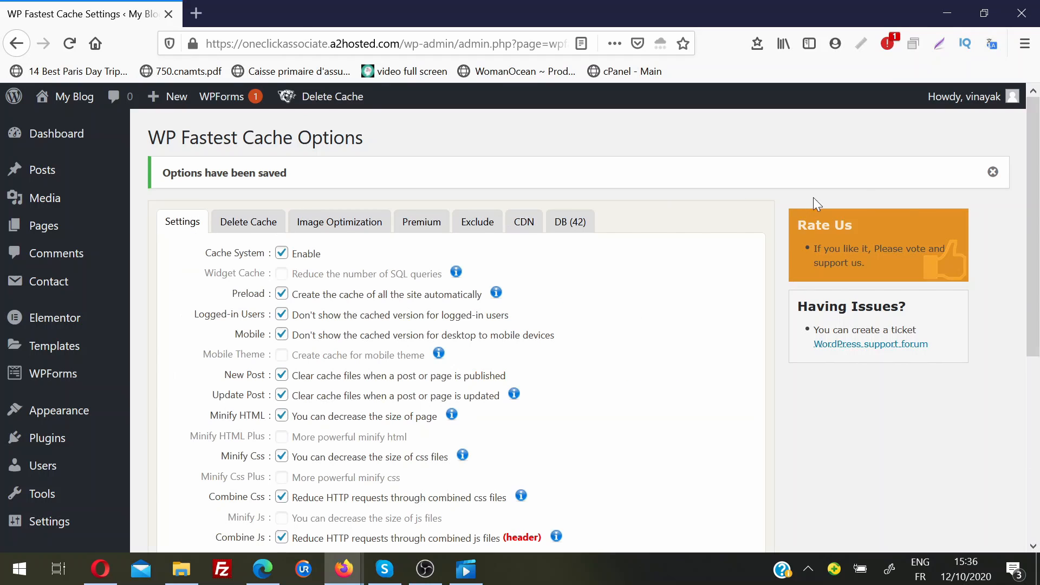
- Submit the current WP Fastest Cache settings
{"action": "scroll", "scroll_direction": "down", "scroll_amount": 3}
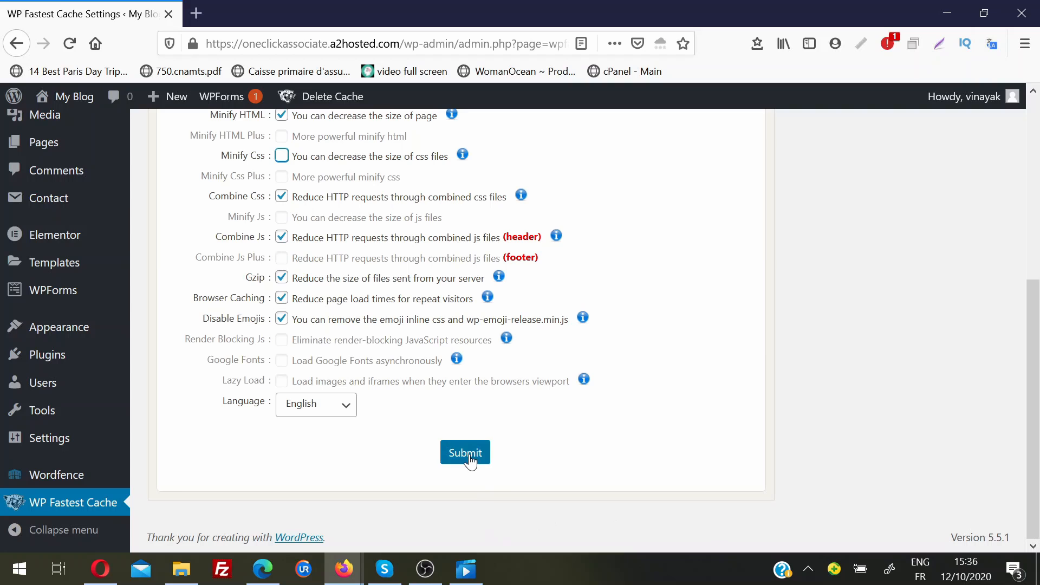
{"action": "left_click", "coordinate": [465, 452]}
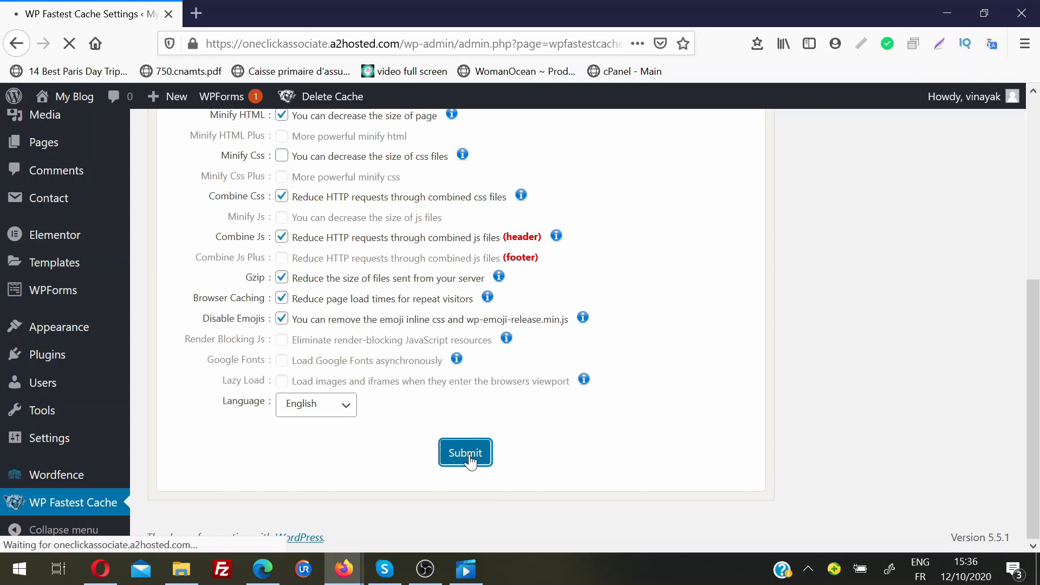
{"action": "left_click", "coordinate": [465, 453]}
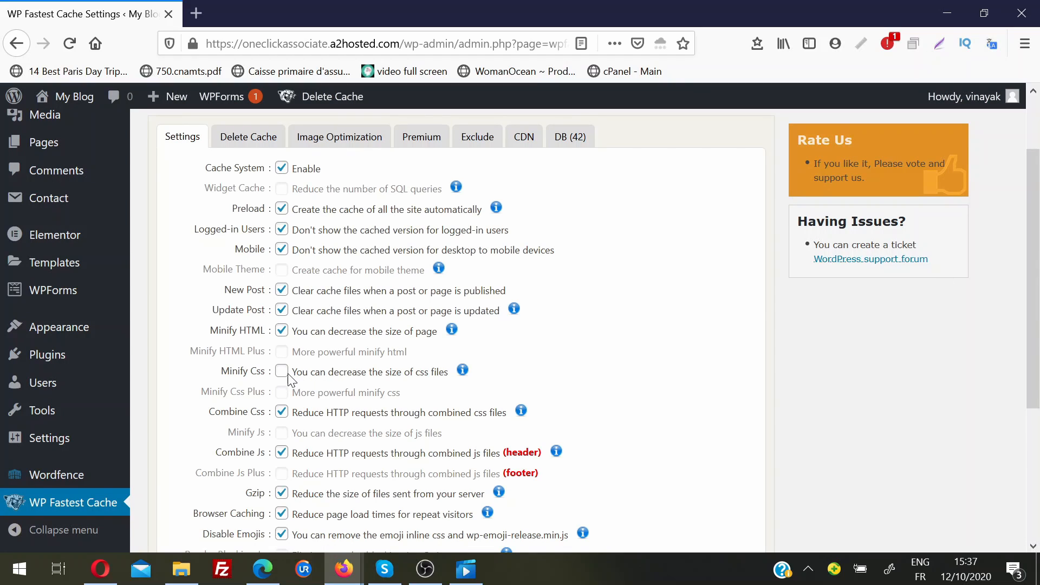
- Re-check Minify Css and Combine Css, then submit the settings again
{"action": "left_click", "coordinate": [281, 371]}
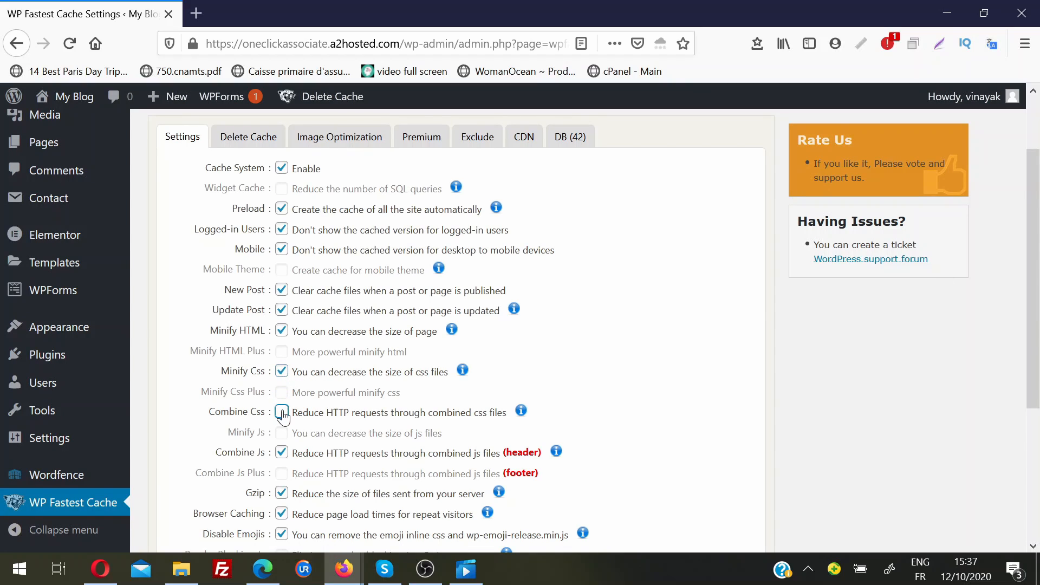
{"action": "left_click", "coordinate": [281, 412]}
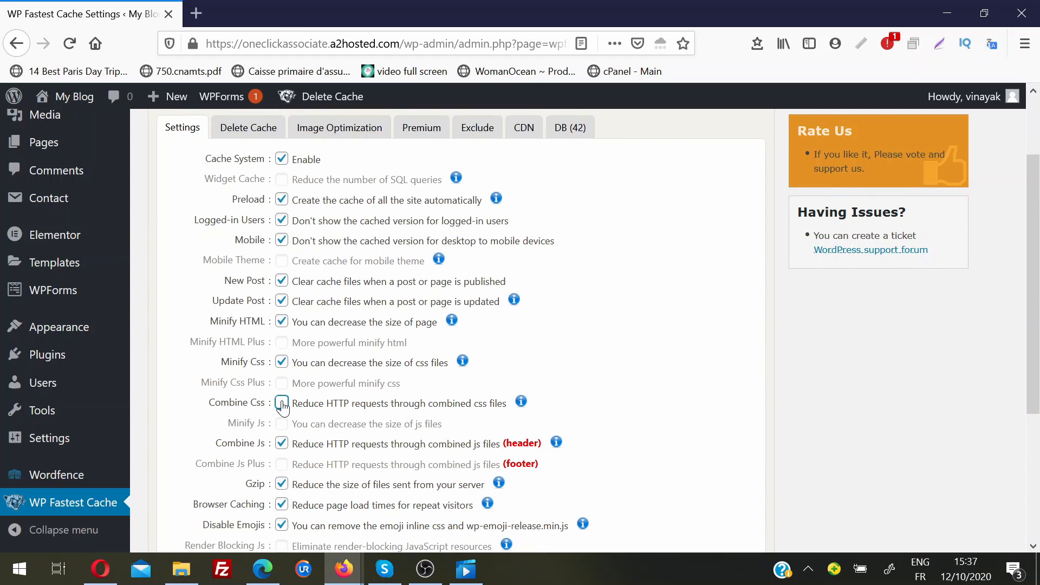
{"action": "left_click", "coordinate": [281, 403]}
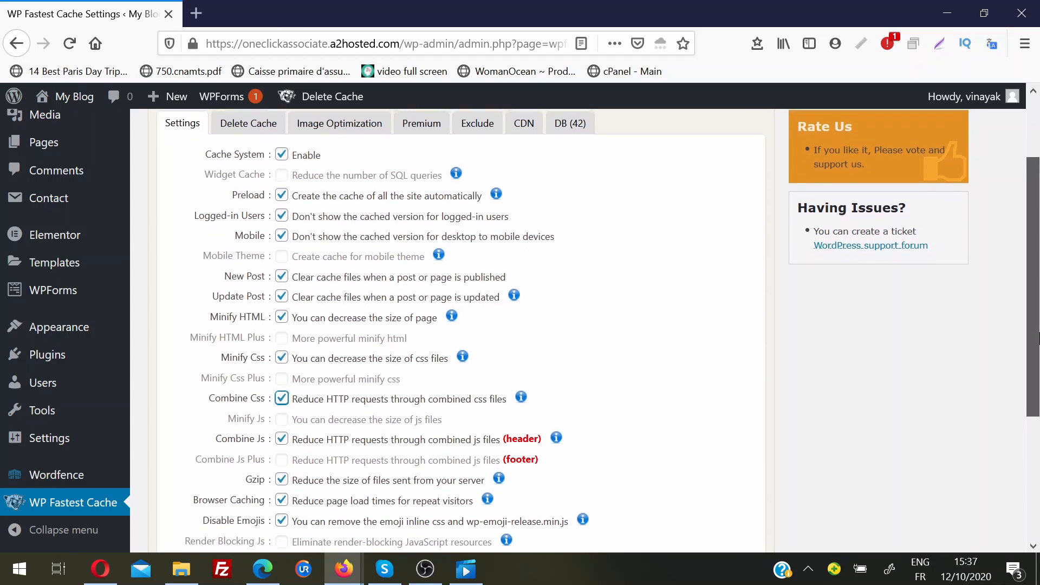
{"action": "scroll", "scroll_direction": "down", "scroll_amount": 3}
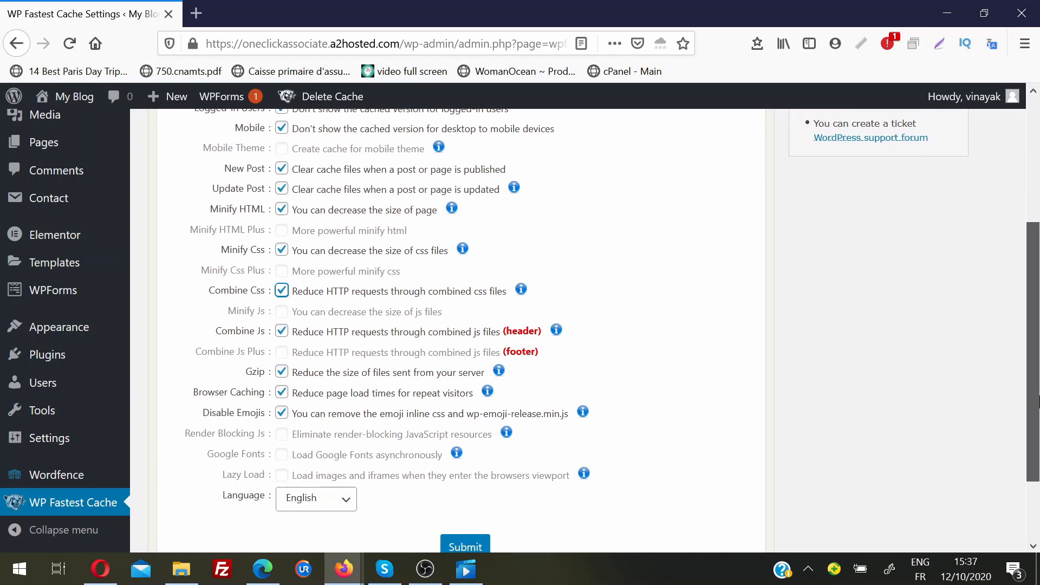
{"action": "scroll", "scroll_direction": "down", "scroll_amount": 3}
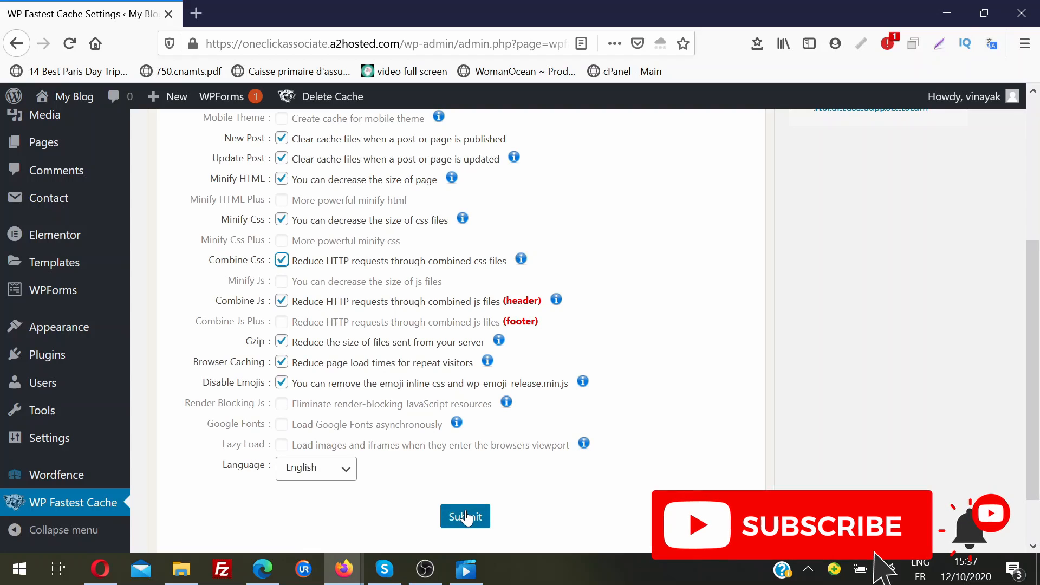
{"action": "left_click", "coordinate": [465, 517]}
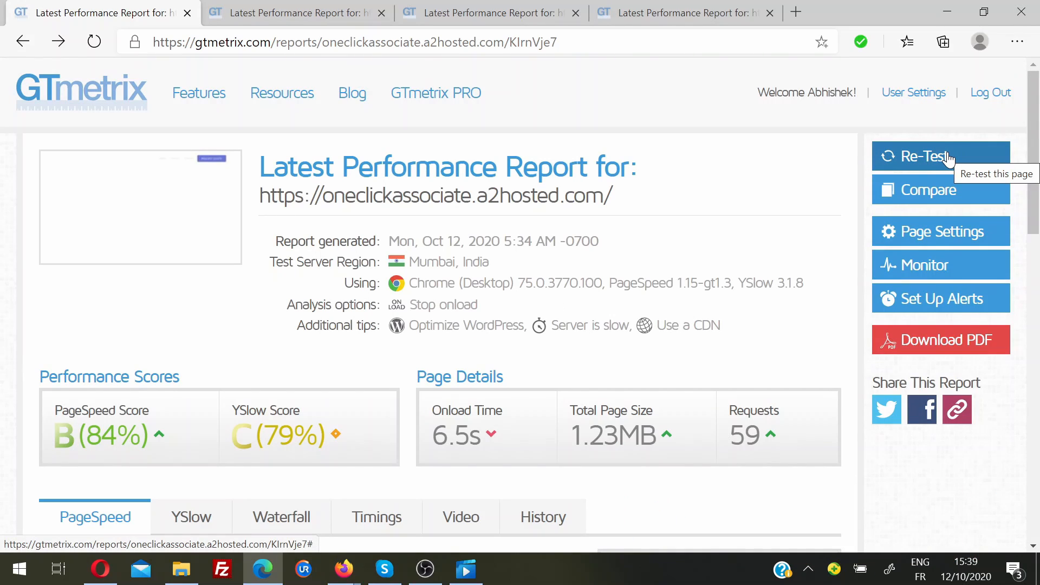
- Re-test in GTmetrix and review the new report: PageSpeed A (97%), 1.4s onload
{"action": "left_click", "coordinate": [922, 156]}
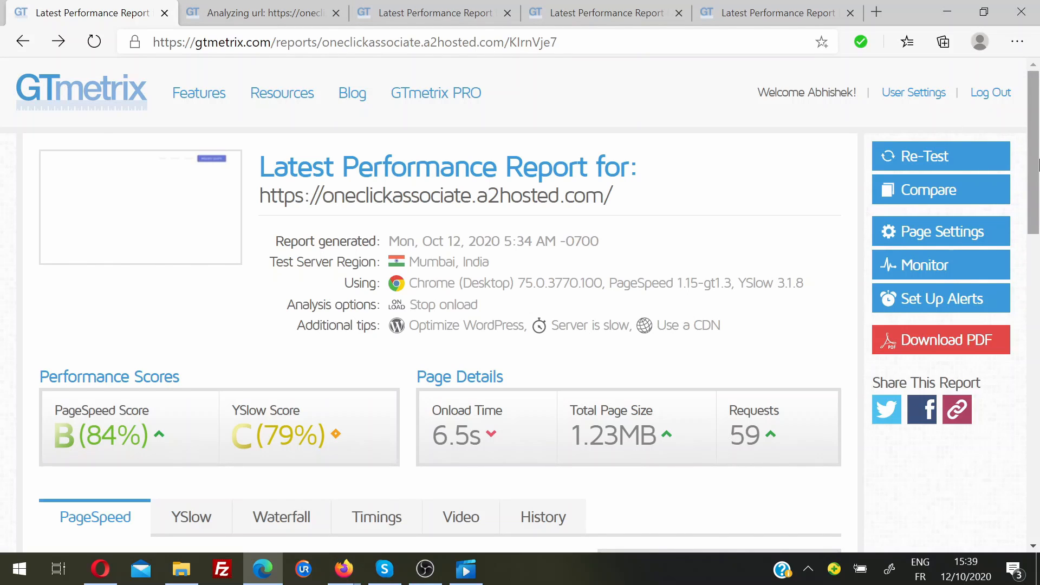
{"action": "left_click", "coordinate": [919, 156]}
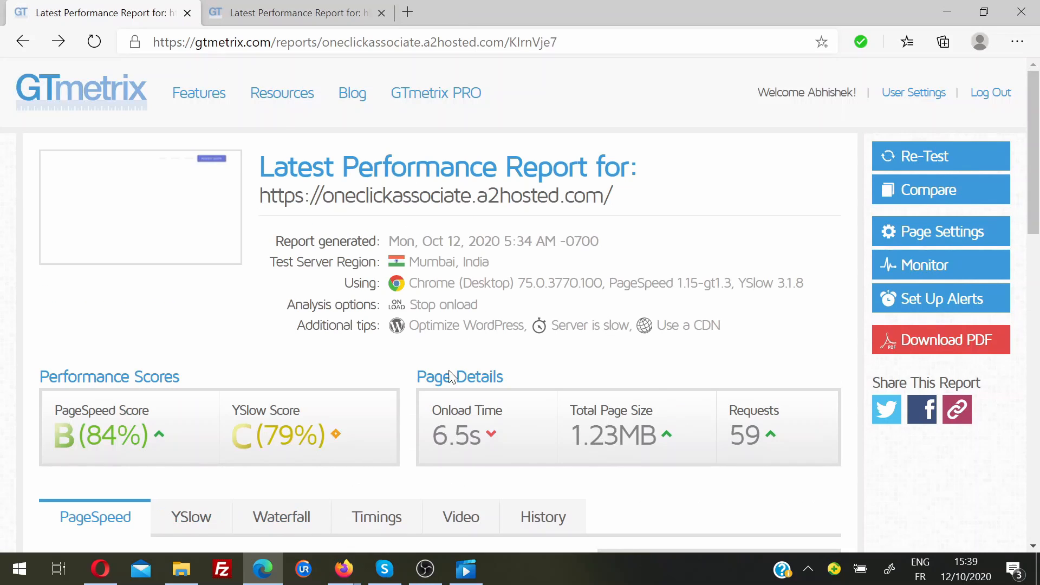
{"action": "left_click", "coordinate": [295, 12]}
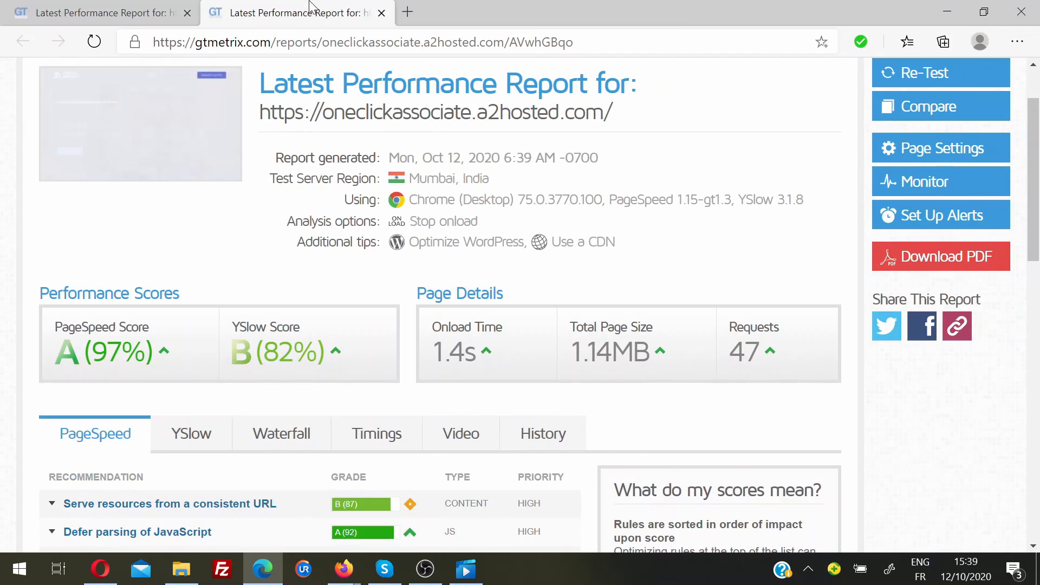
{"action": "scroll", "scroll_direction": "down", "scroll_amount": 3}
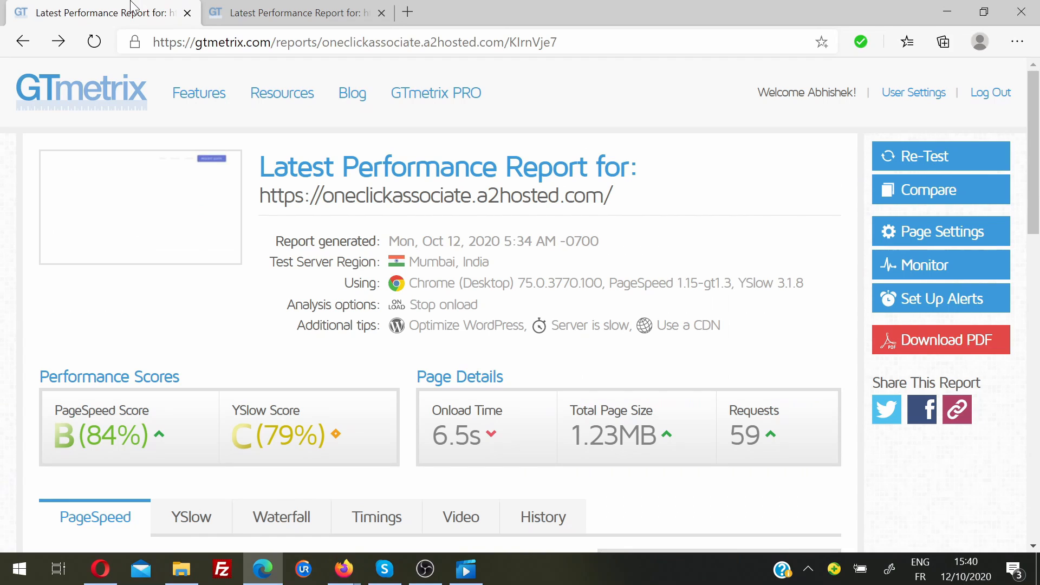
{"action": "scroll", "scroll_direction": "down", "scroll_amount": 3}
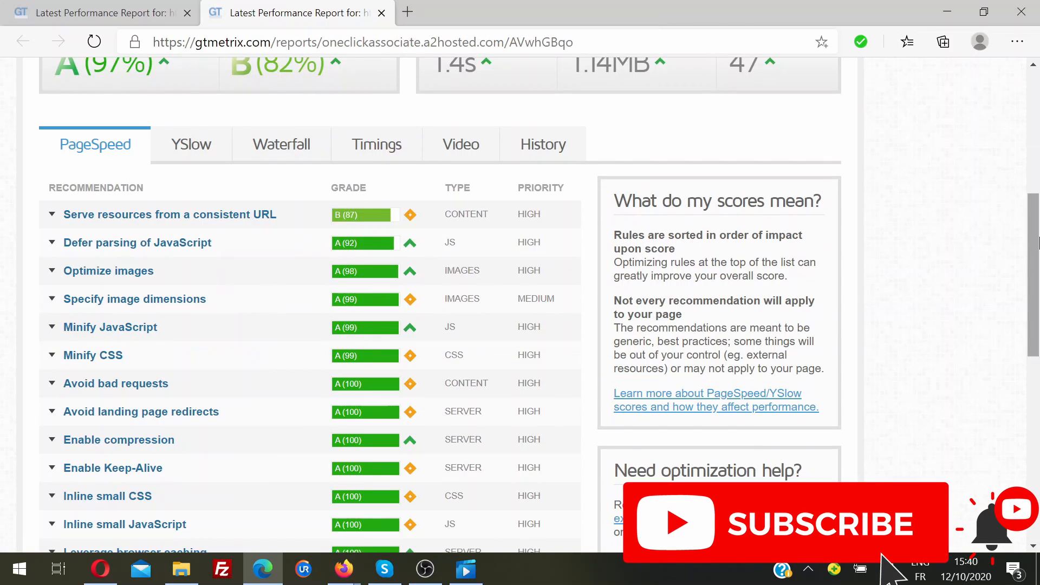
{"action": "scroll", "scroll_direction": "up", "scroll_amount": 3}
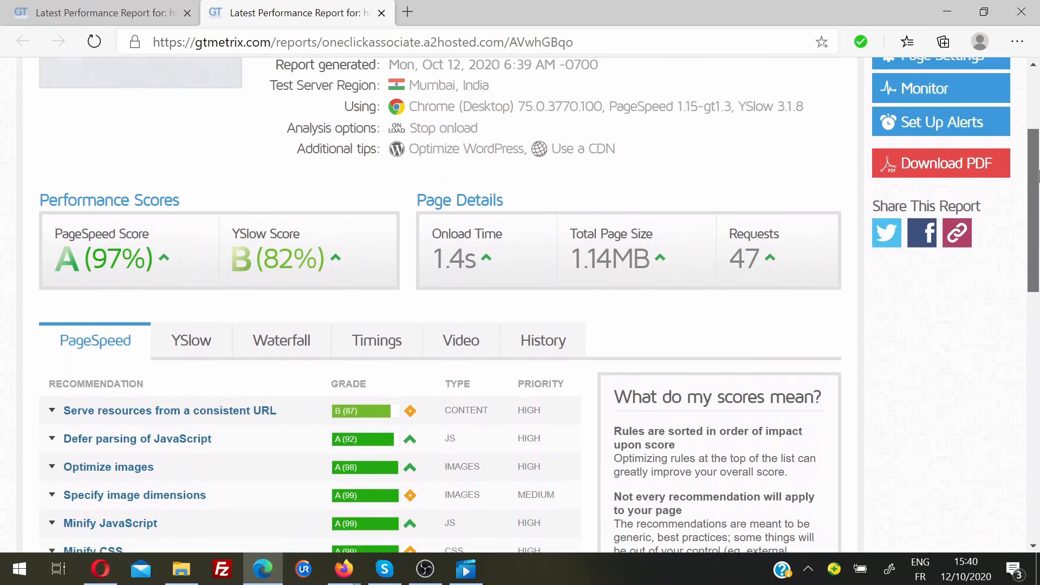